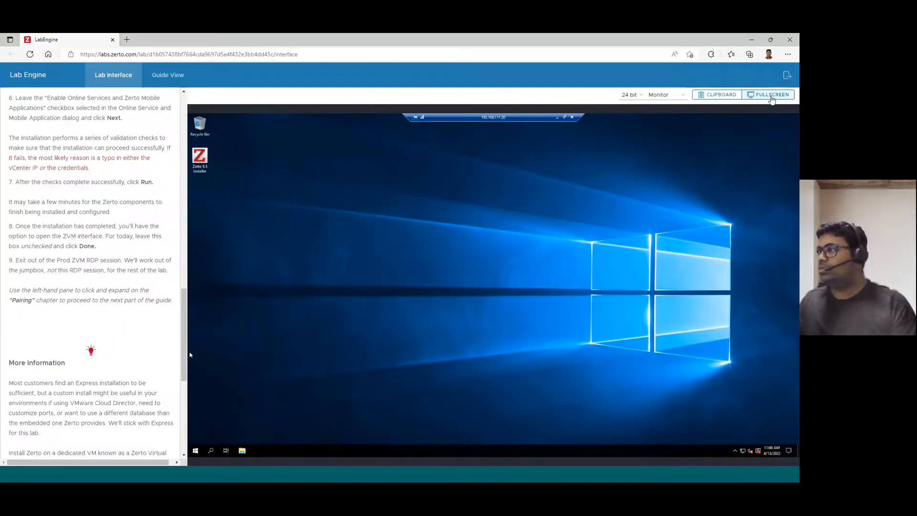
- Make the remote session full screen and run the Zerto 9.5 installer as administrator
click(768, 94)
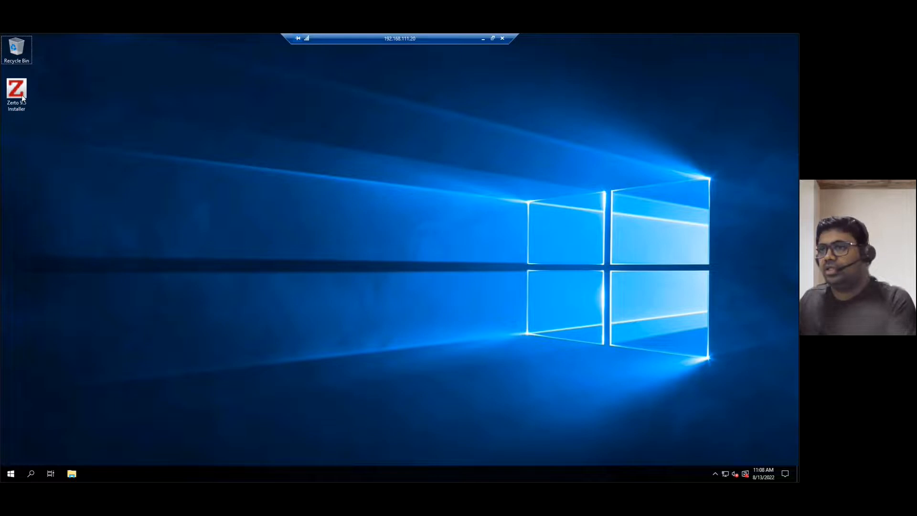
right_click(16, 91)
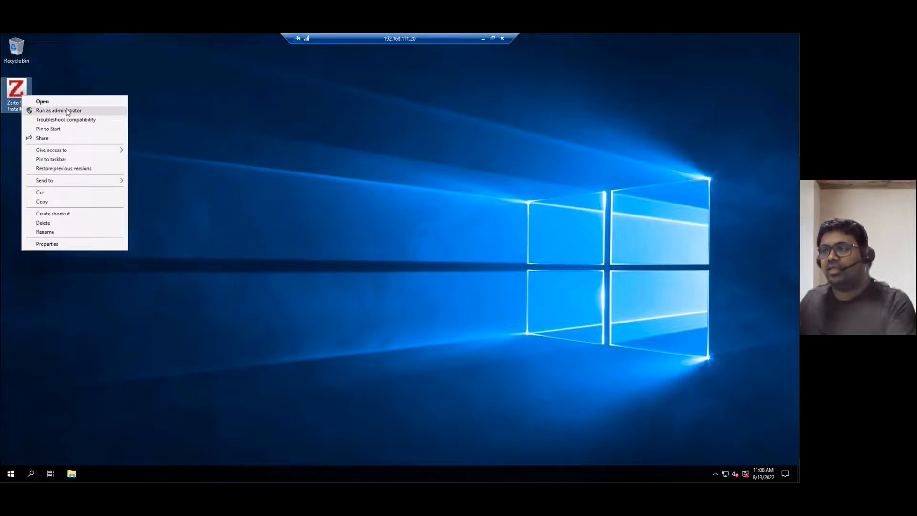
click(58, 111)
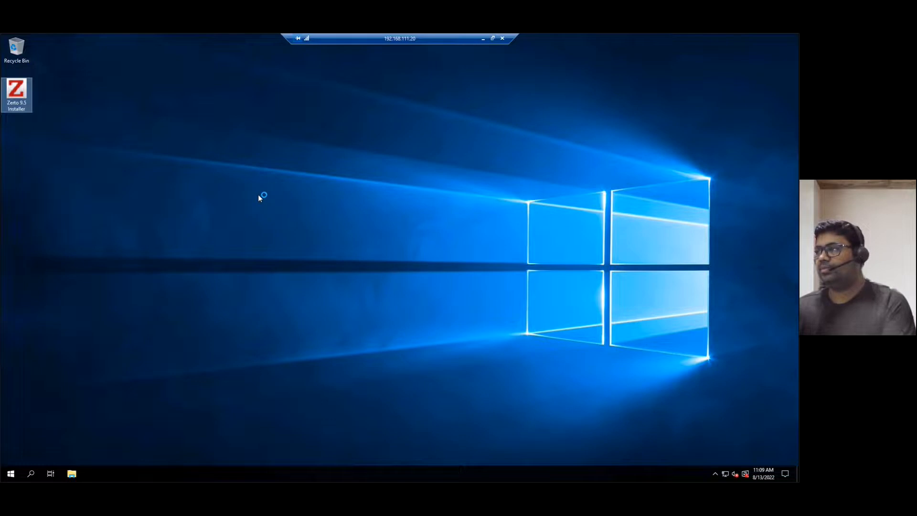
- Launch the Zerto installer and review the components listed on its welcome page
double_click(16, 94)
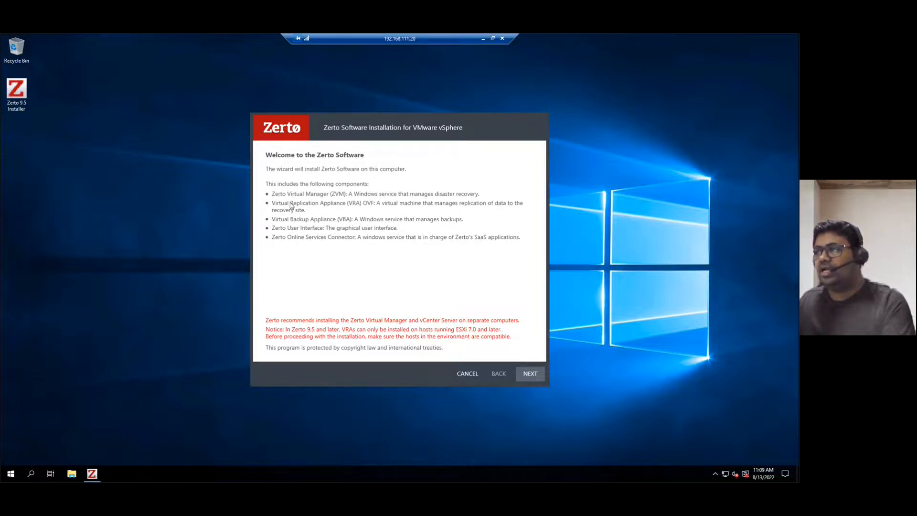
mouse_move(409, 205)
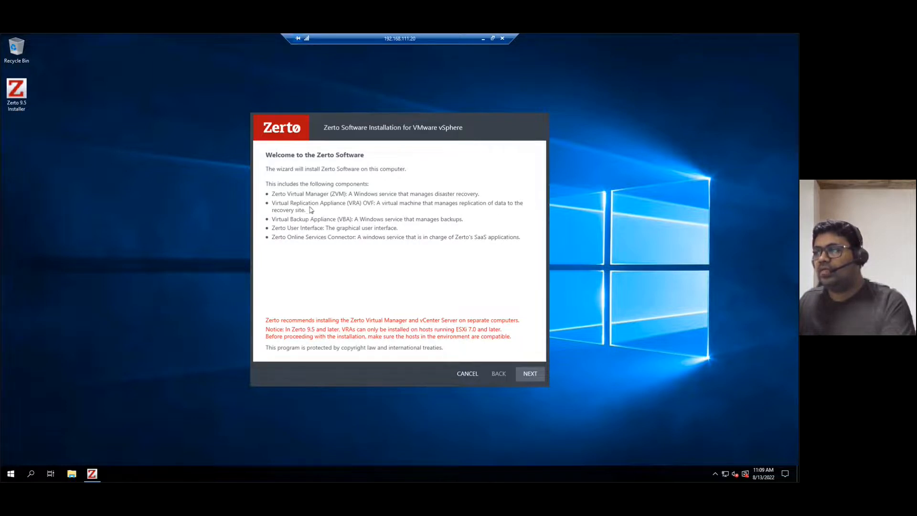
mouse_move(281, 210)
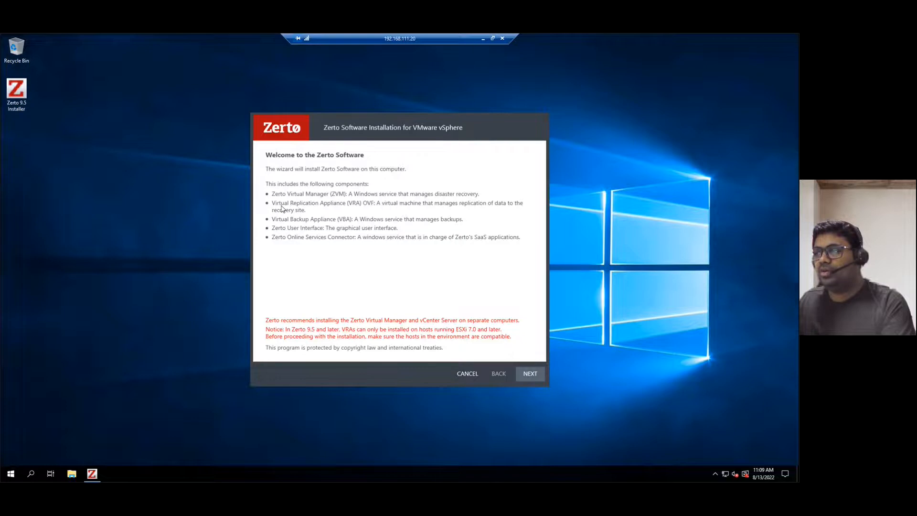
mouse_move(355, 211)
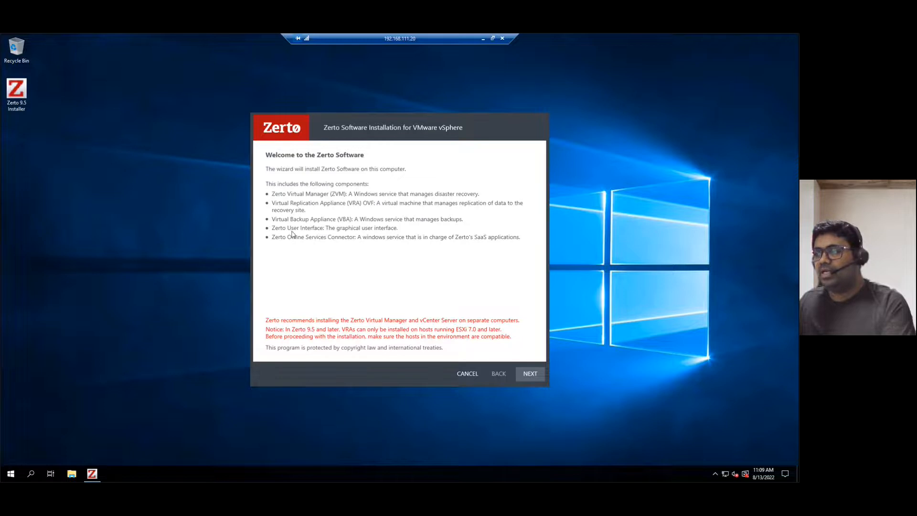
mouse_move(362, 234)
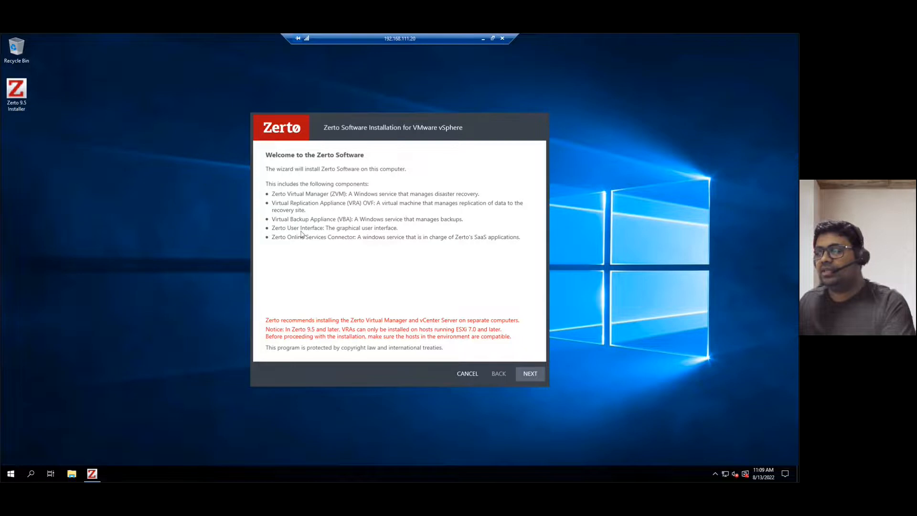
mouse_move(315, 236)
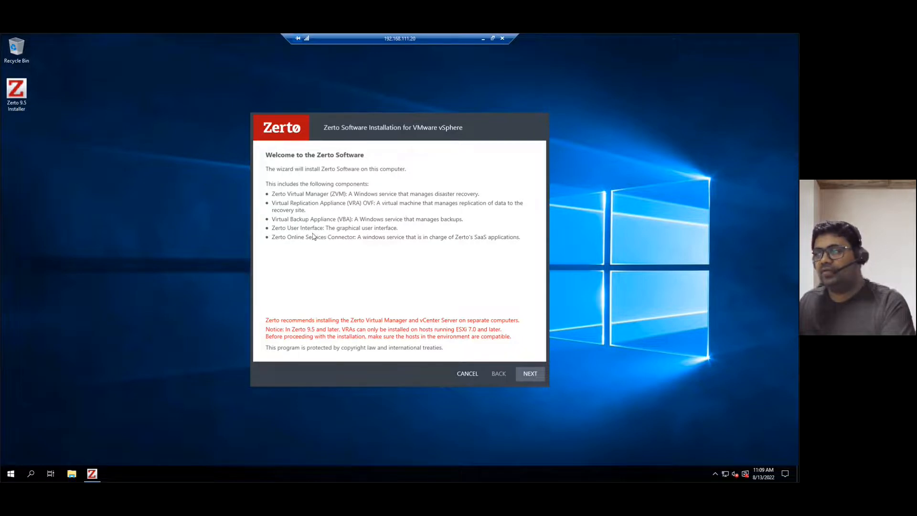
mouse_move(443, 255)
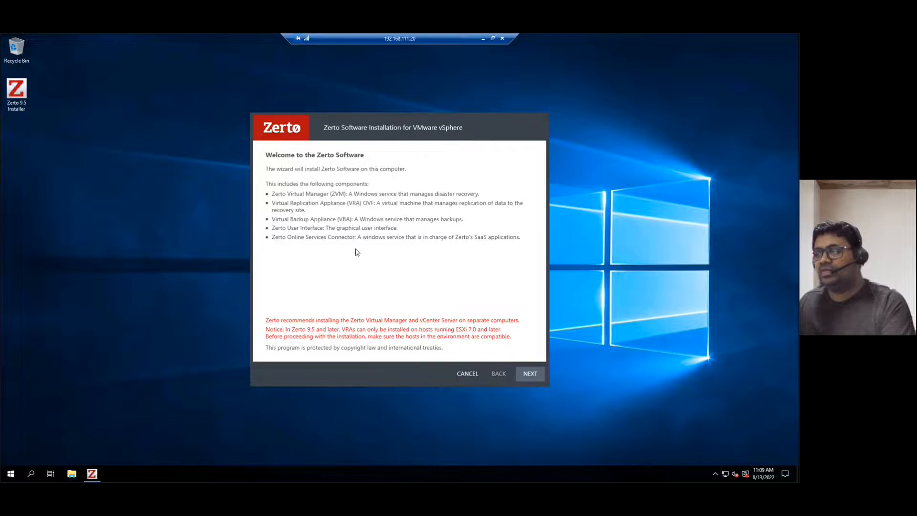
mouse_move(489, 333)
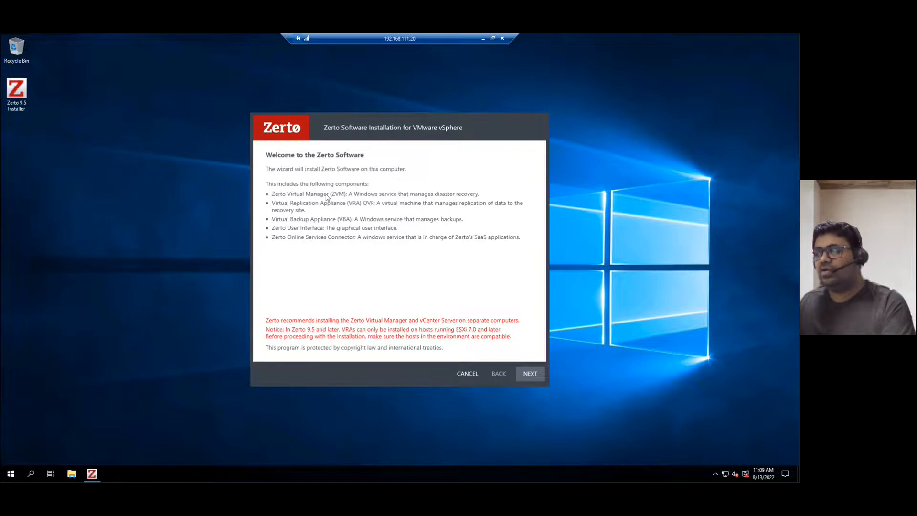
mouse_move(466, 339)
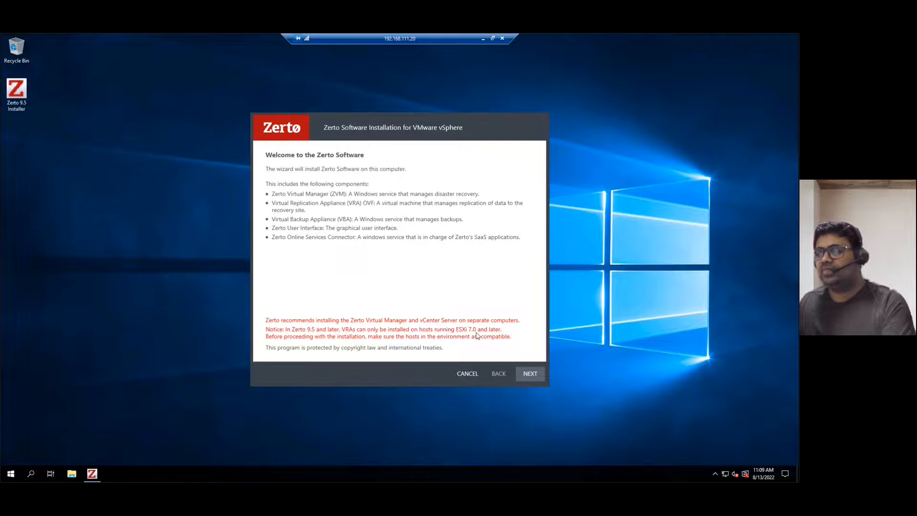
mouse_move(541, 396)
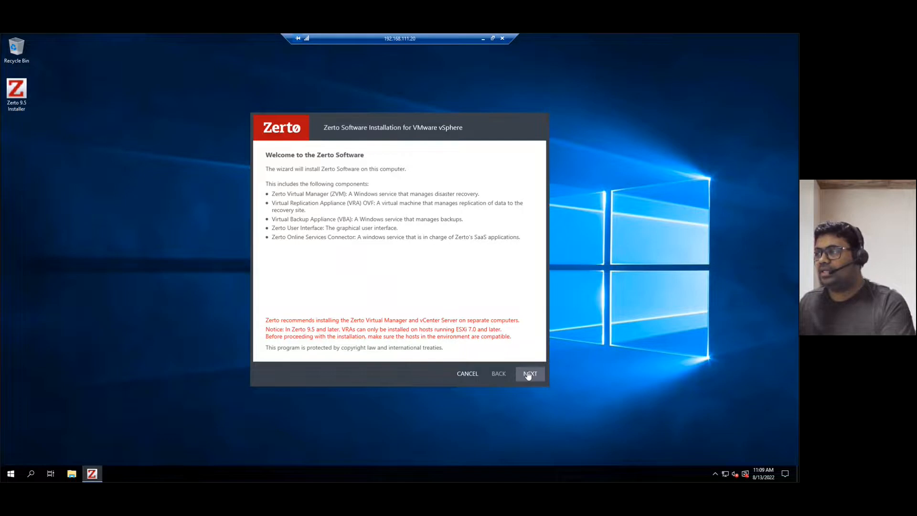
- Accept the Zerto licence agreement and advance to the Select Destination page
click(530, 373)
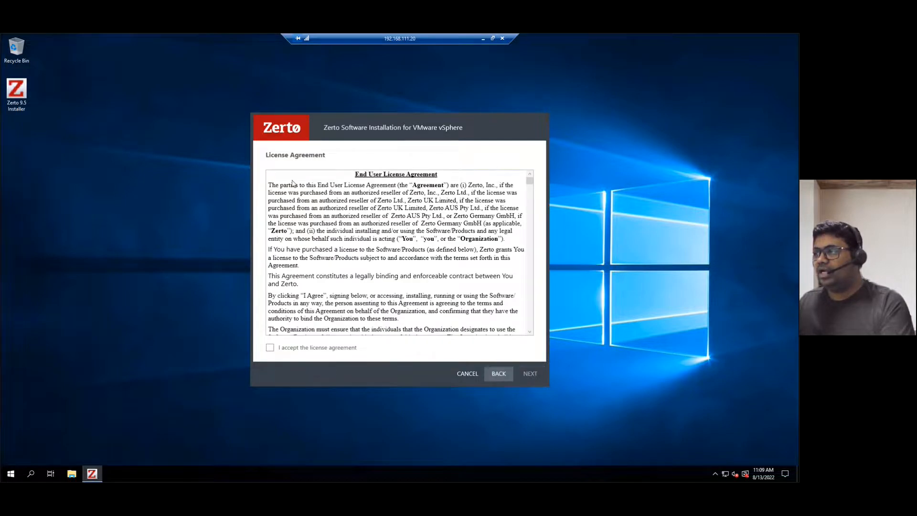
click(270, 348)
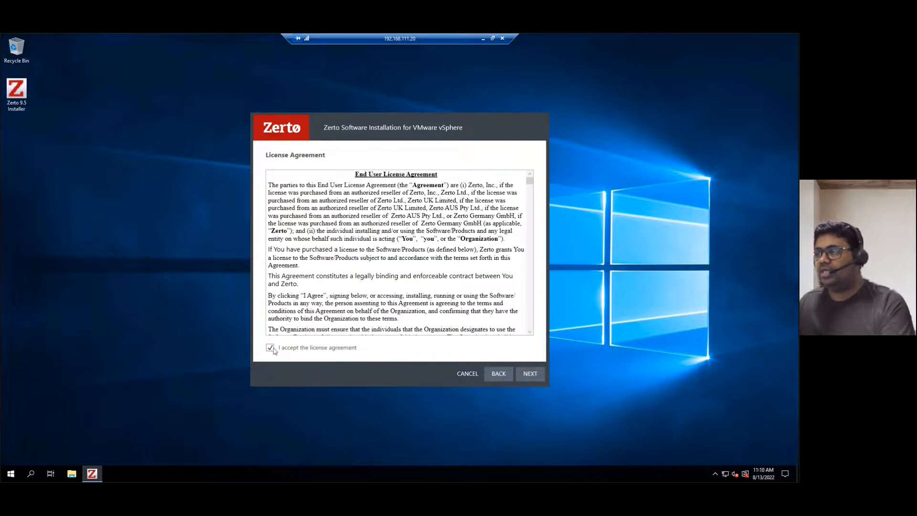
click(529, 373)
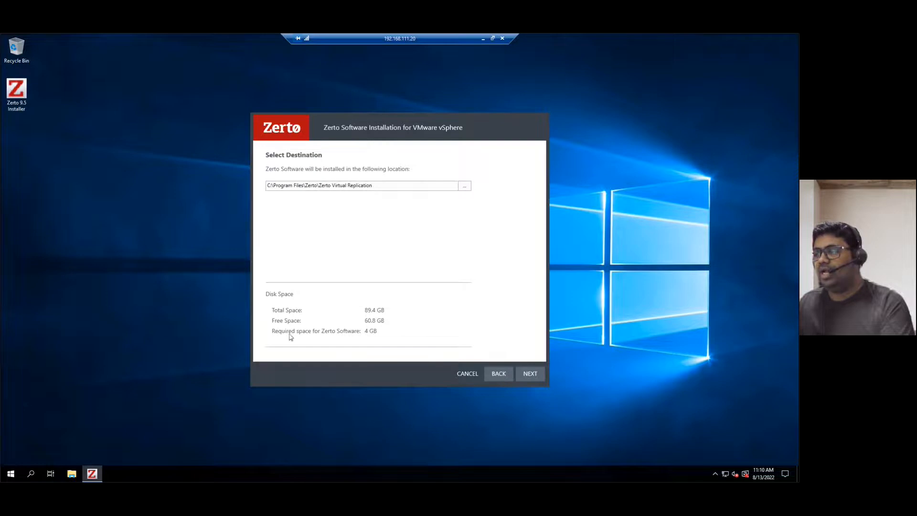
mouse_move(337, 341)
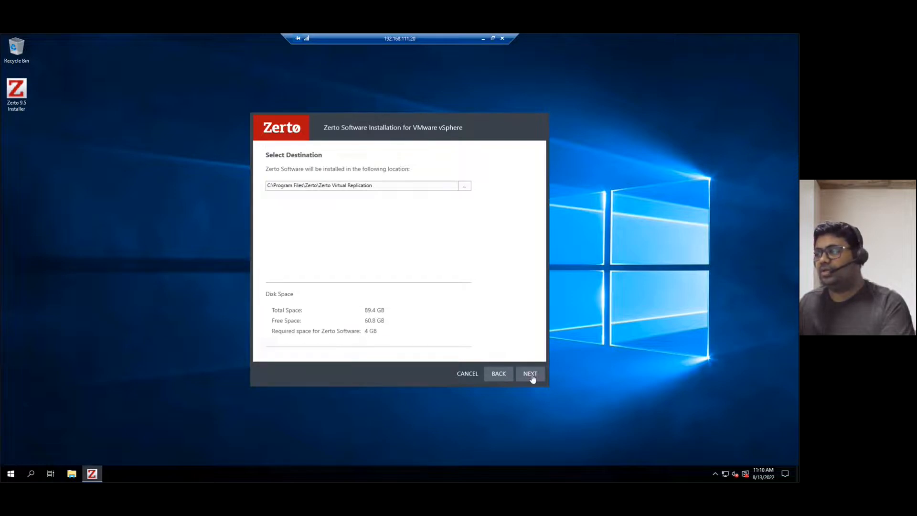
- Keep the default destination and reach Choose Installation Type with Express Installation selected
click(530, 373)
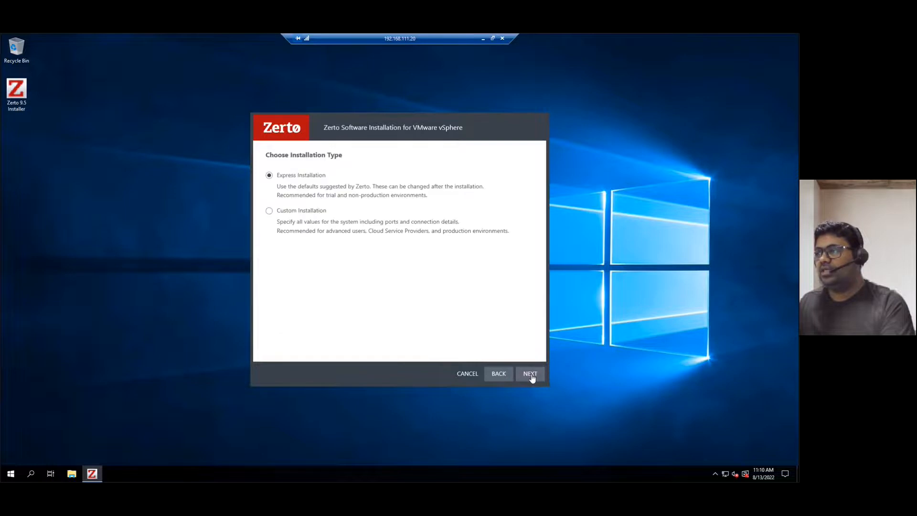
mouse_move(308, 245)
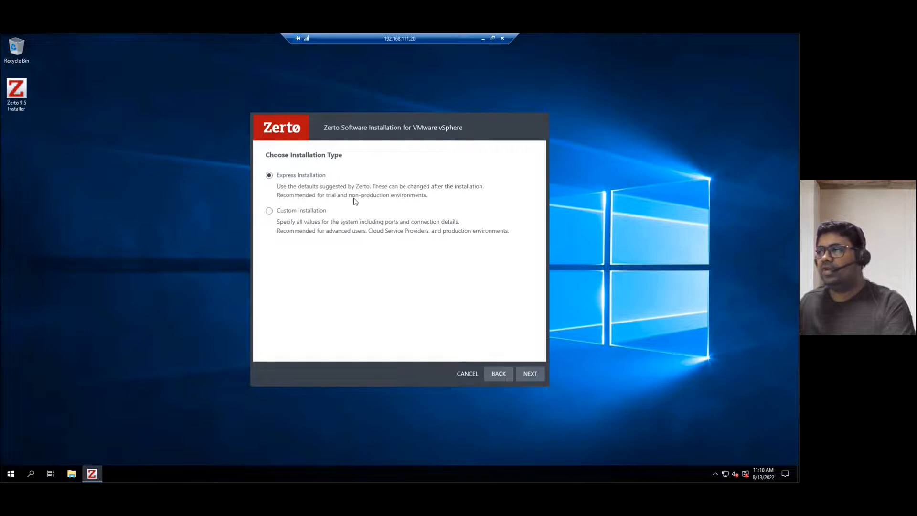
mouse_move(333, 204)
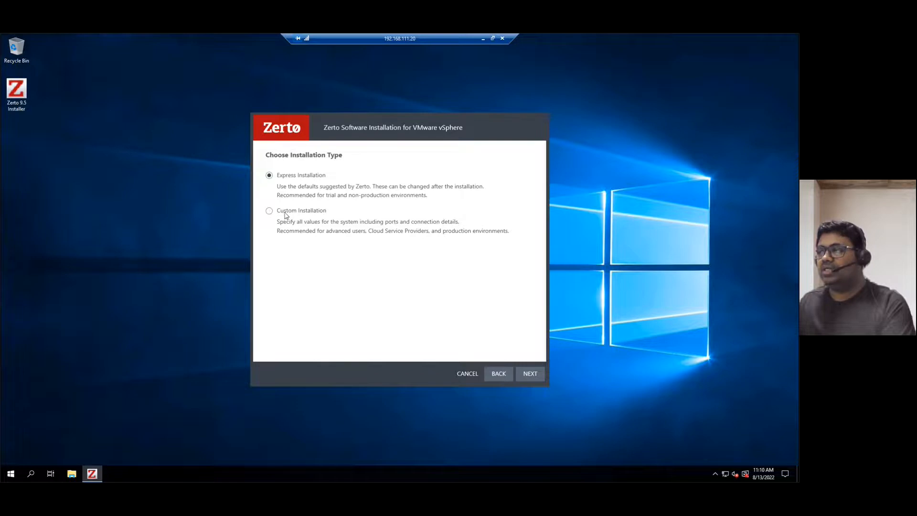
mouse_move(381, 239)
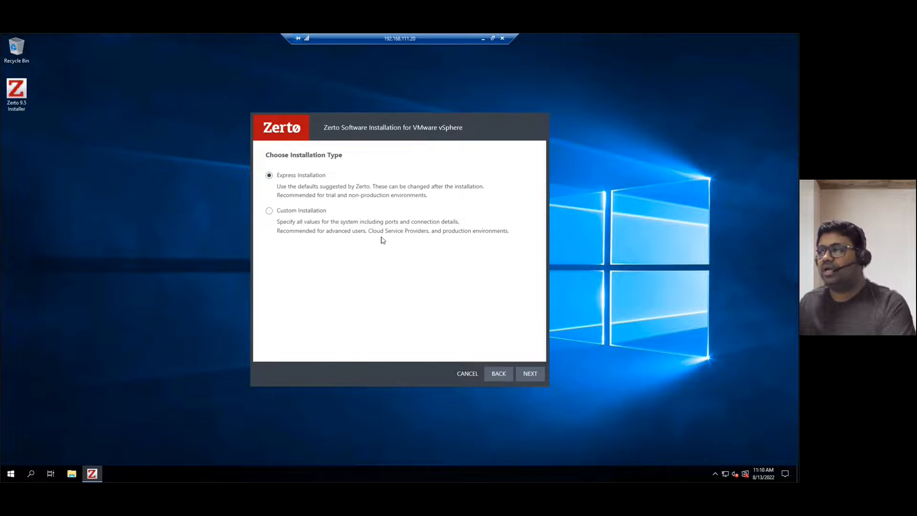
mouse_move(474, 252)
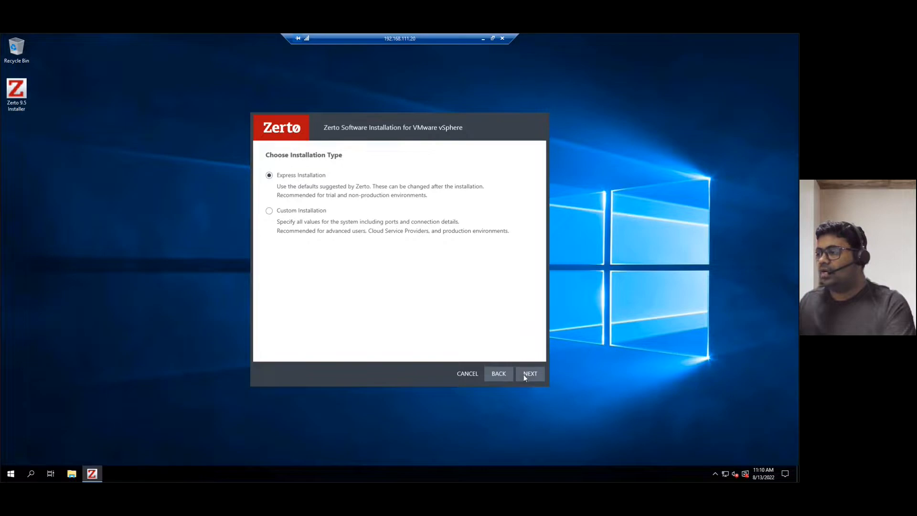
- Continue with Express Installation and enter the vCenter address (192.168.…) and username 'admin'
click(529, 373)
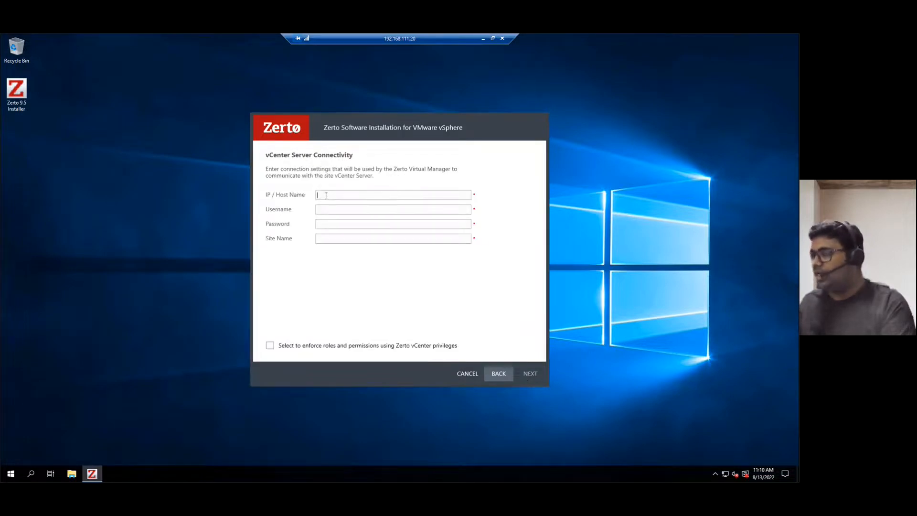
text(19)
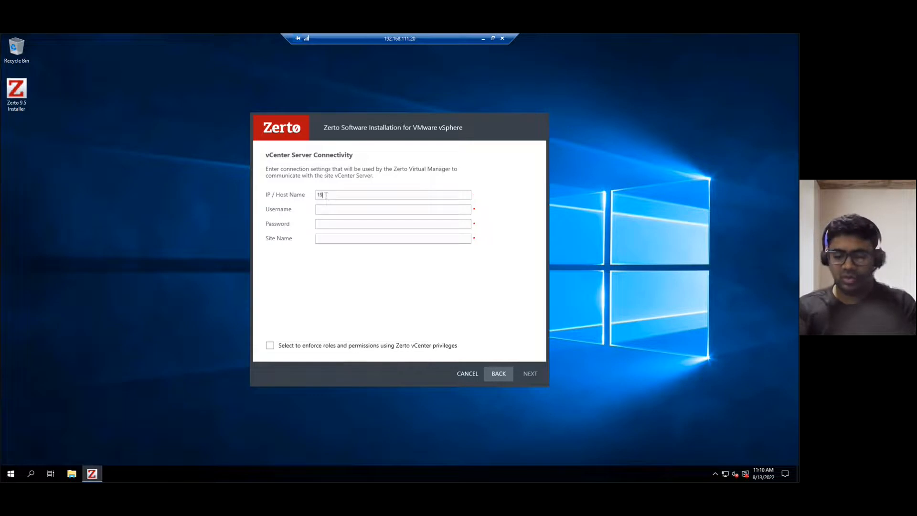
text(192.168.111.10)
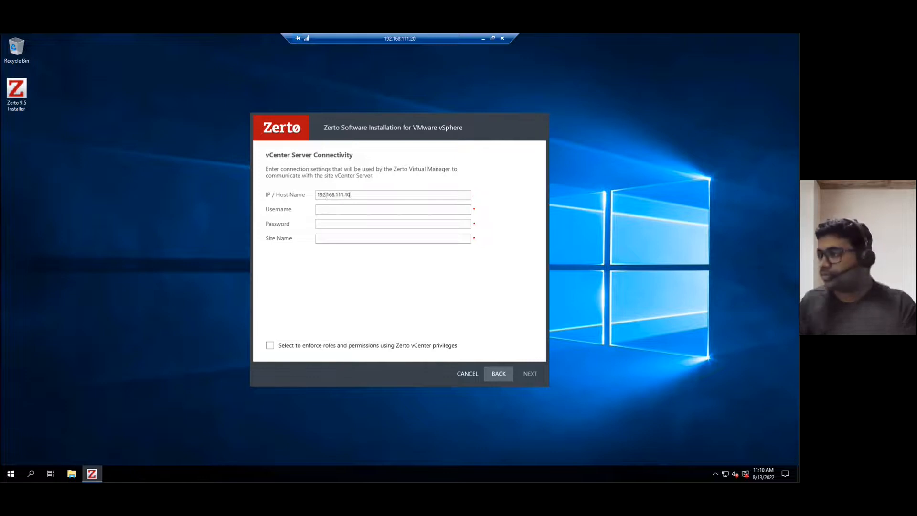
click(393, 209)
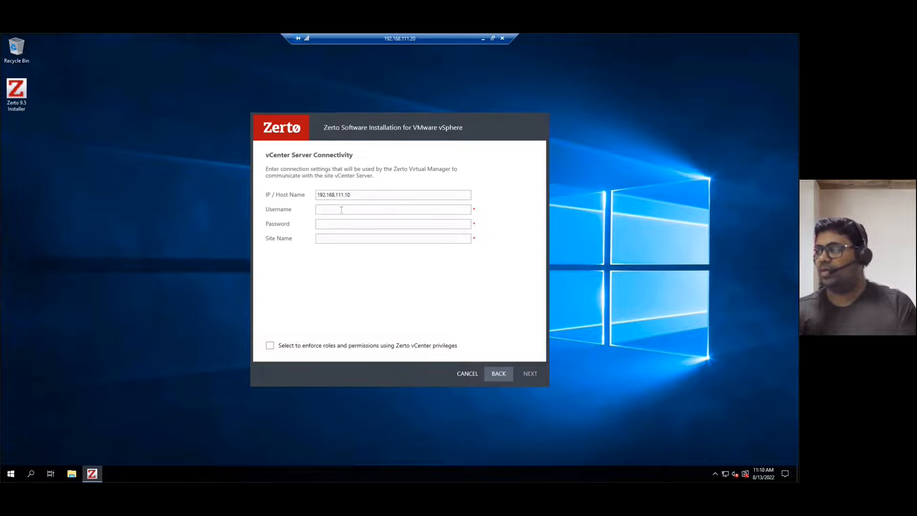
text(administrator@vsphere.local)
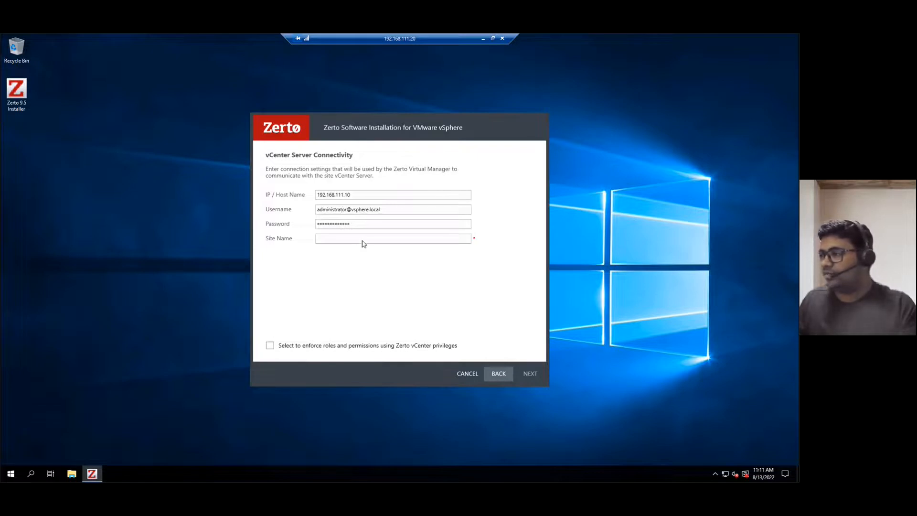
- Enter 'HPE Production Site' as the site name, correcting typos
click(393, 238)
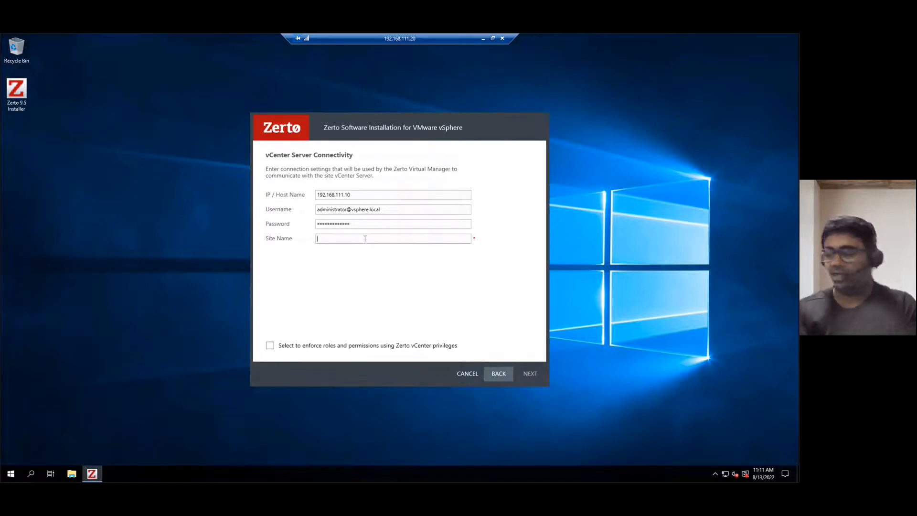
text(HPe)
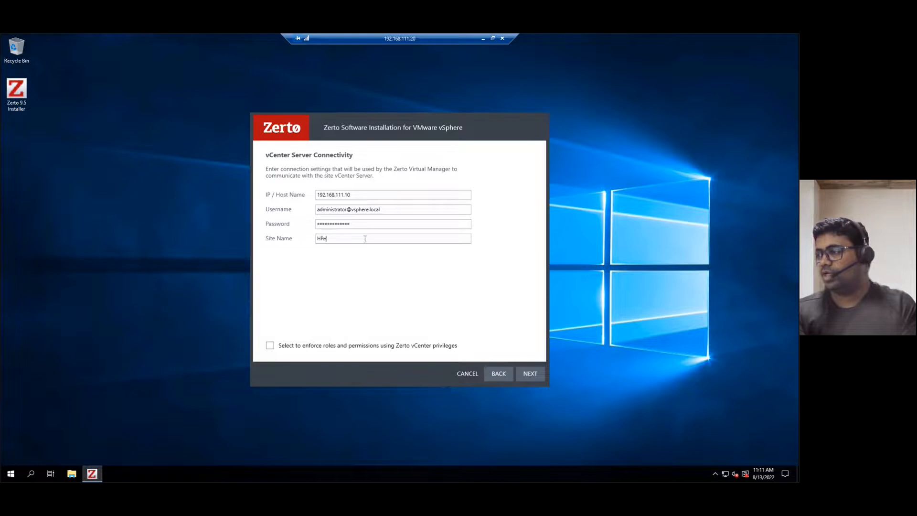
key(Backspace)
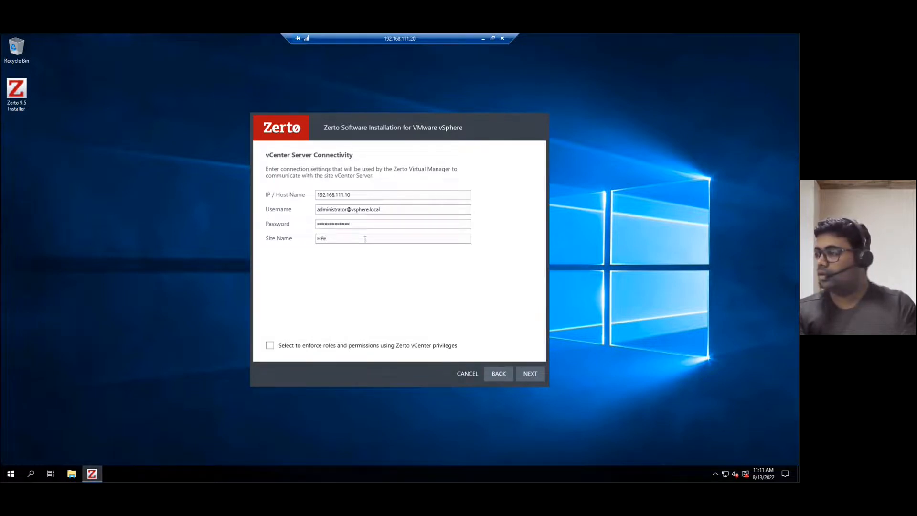
key(Backspace)
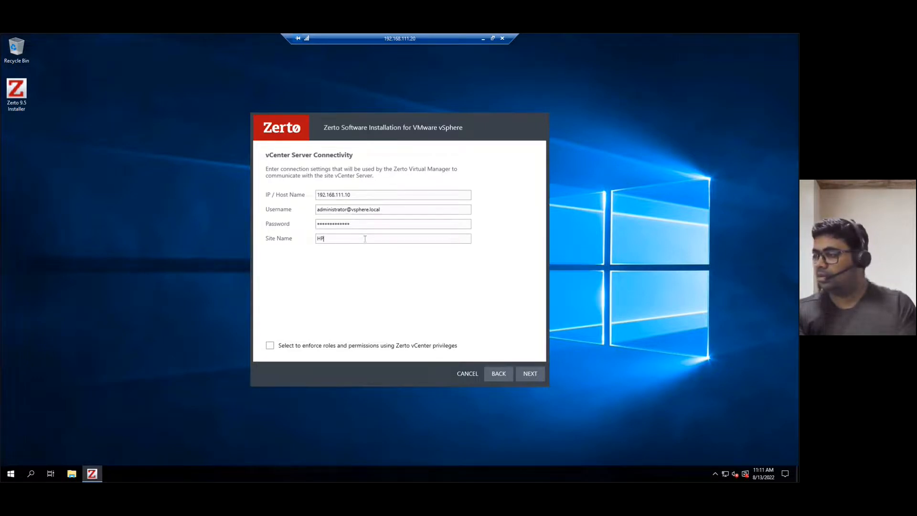
text(hp)
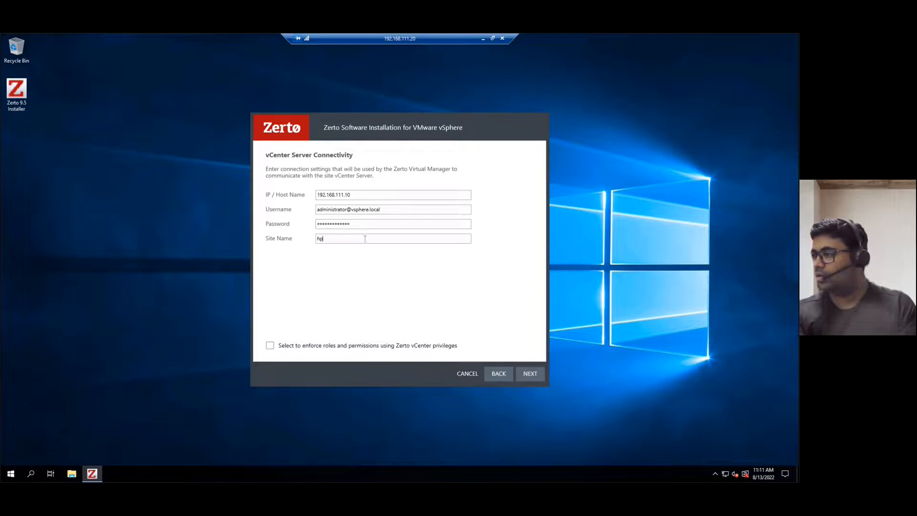
text(e-Production)
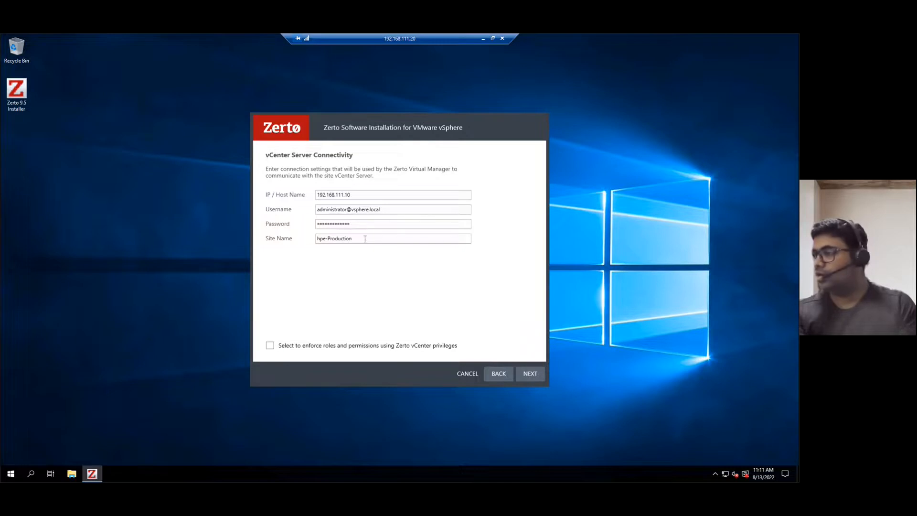
text(Site)
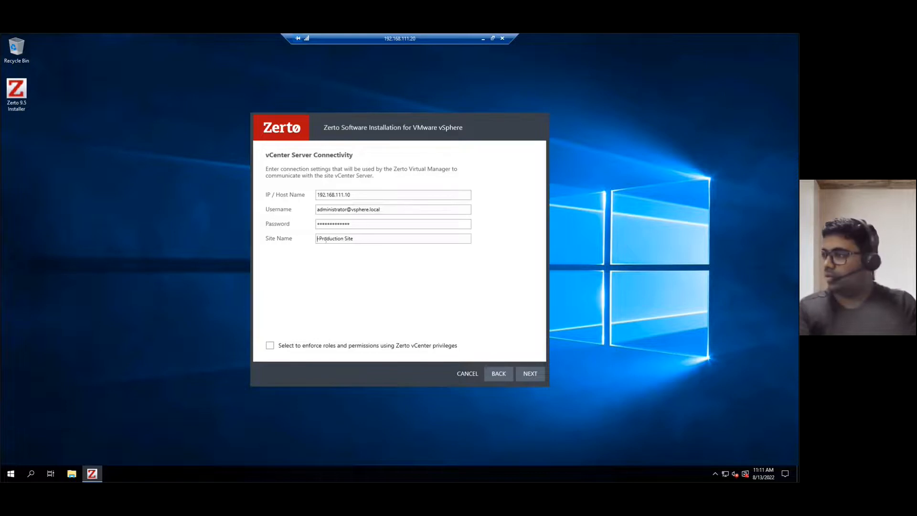
text(HPE)
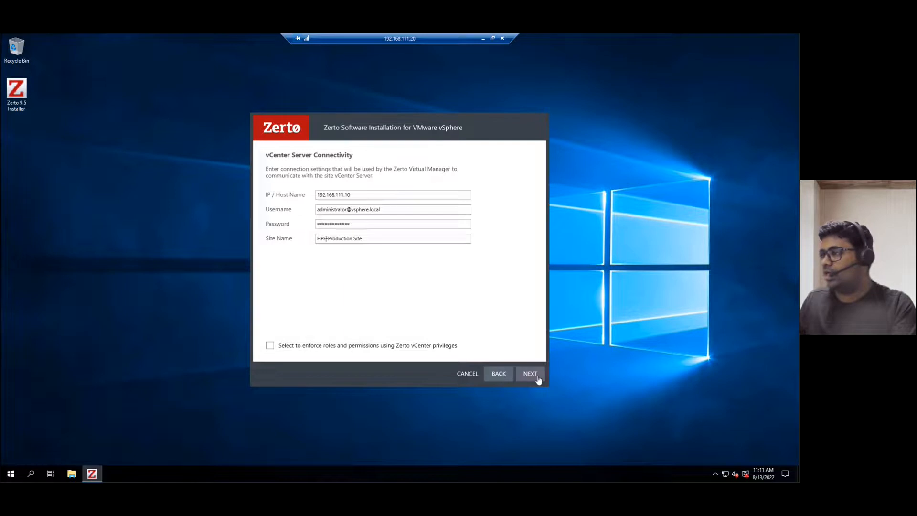
- Advance to Online Services and keep Online Services and Zerto Mobile Application enabled
click(529, 373)
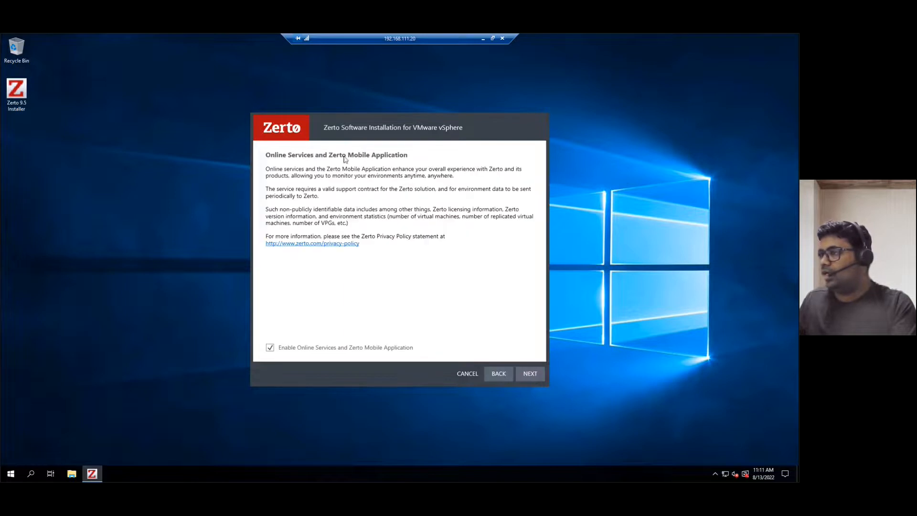
mouse_move(349, 162)
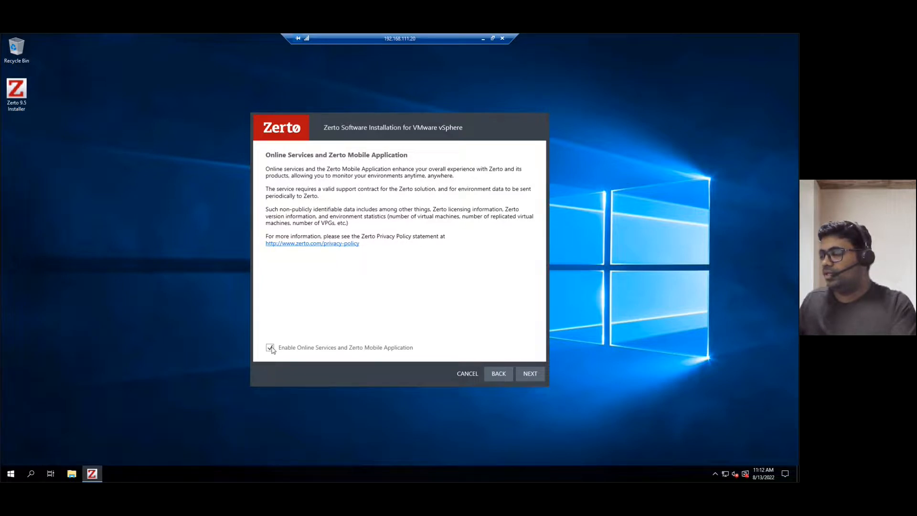
click(270, 347)
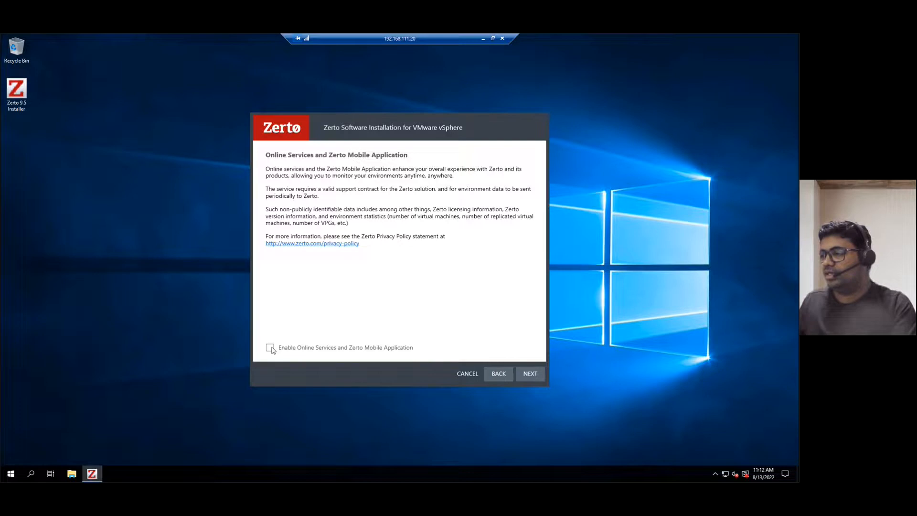
click(269, 346)
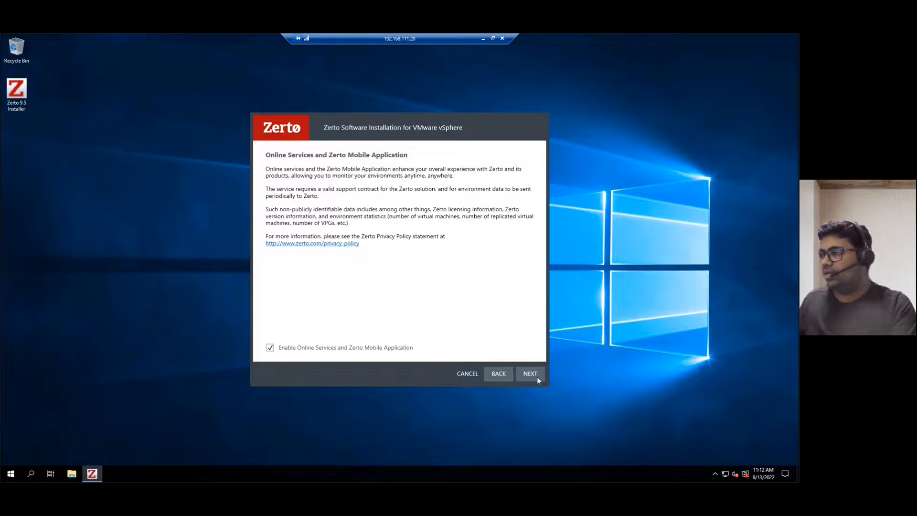
- Advance to the Validation page and confirm all four checks report OK
click(529, 373)
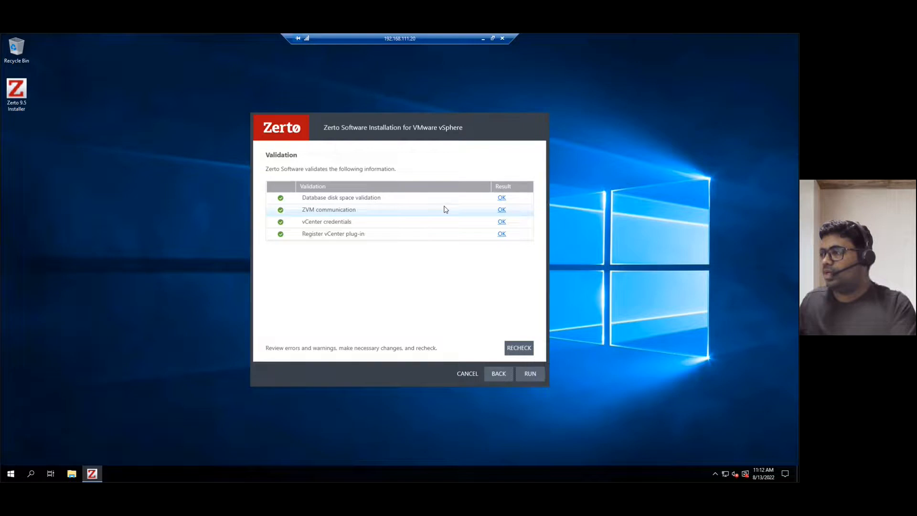
mouse_move(474, 228)
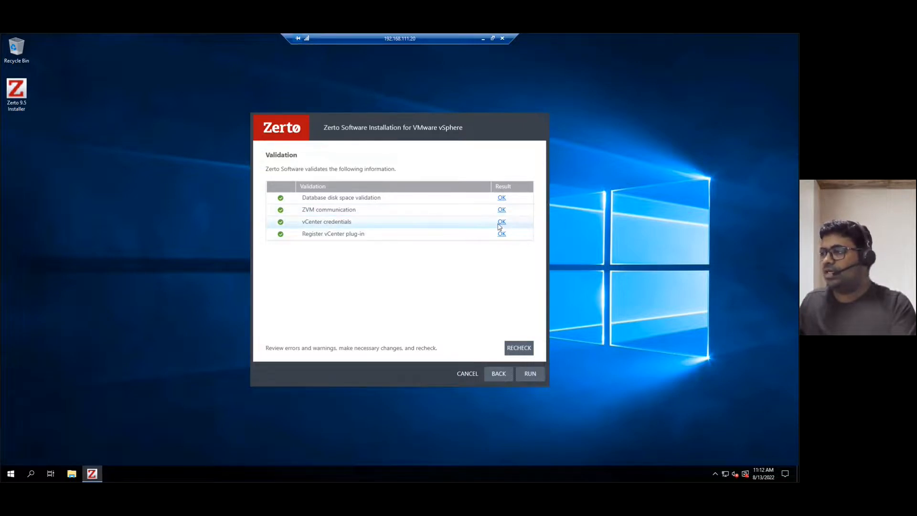
mouse_move(370, 243)
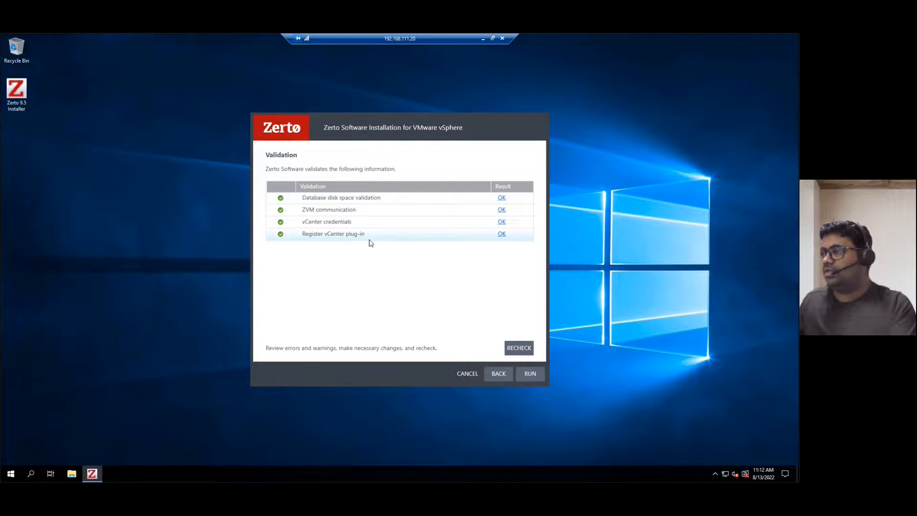
mouse_move(547, 372)
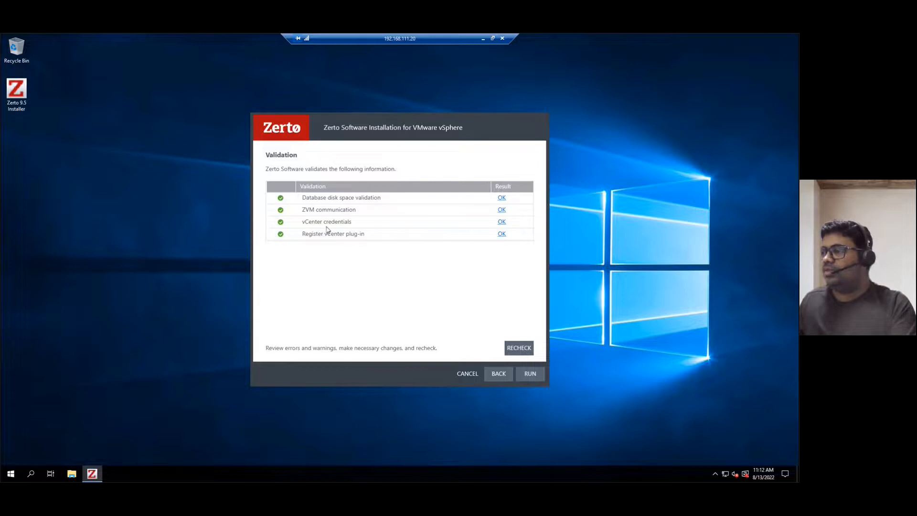
mouse_move(338, 212)
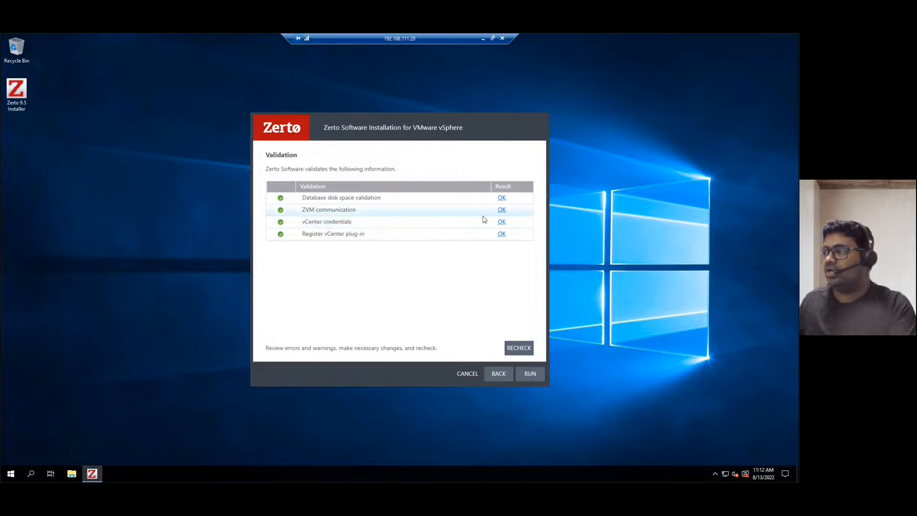
mouse_move(496, 280)
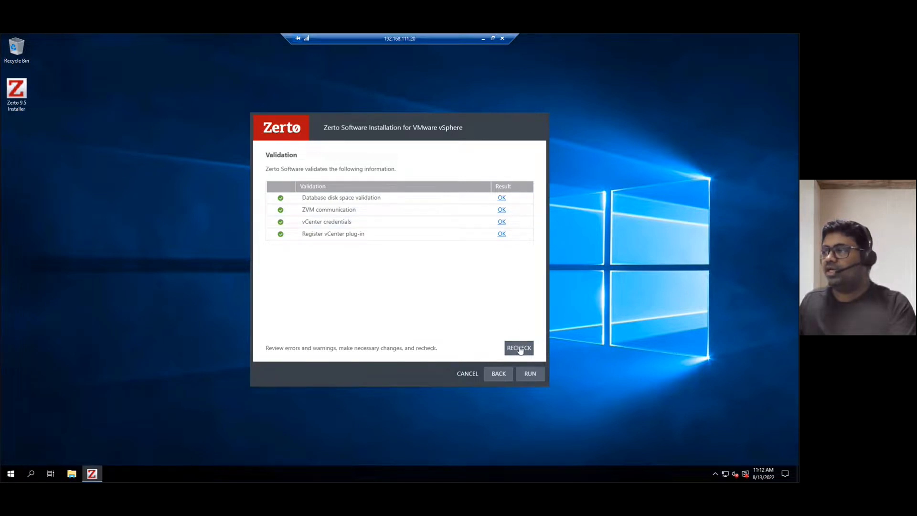
mouse_move(346, 269)
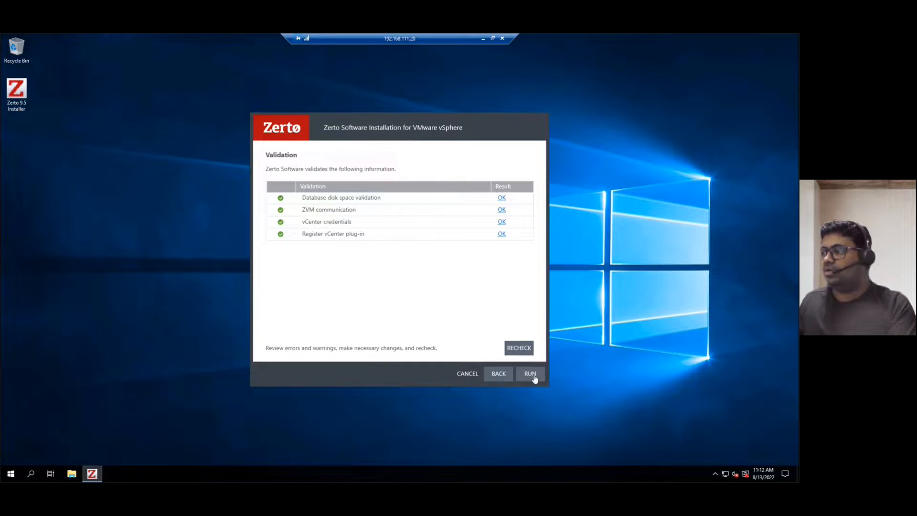
- Run the Zerto installation and let the components install and configure
click(529, 373)
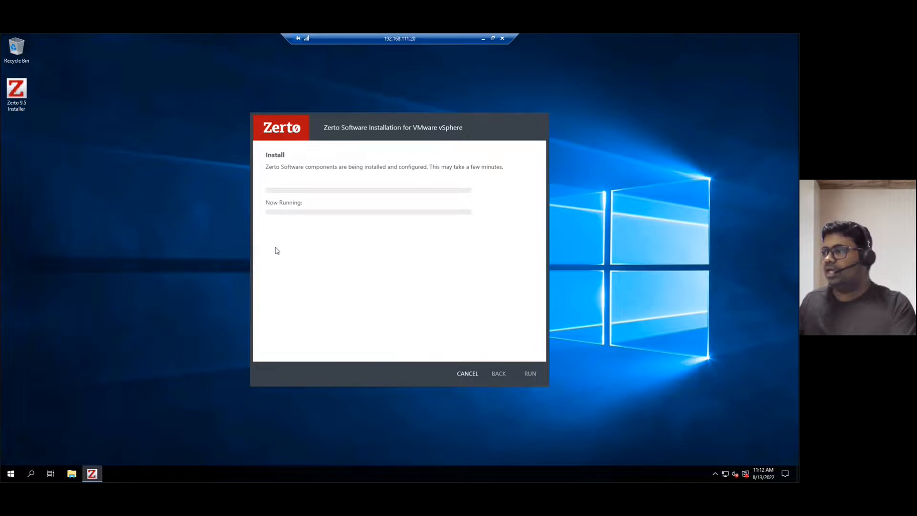
mouse_move(351, 148)
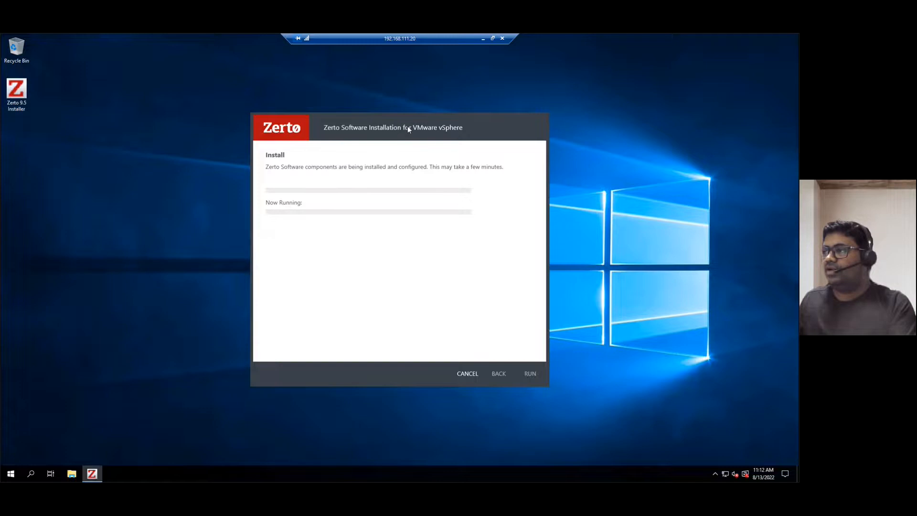
mouse_move(458, 120)
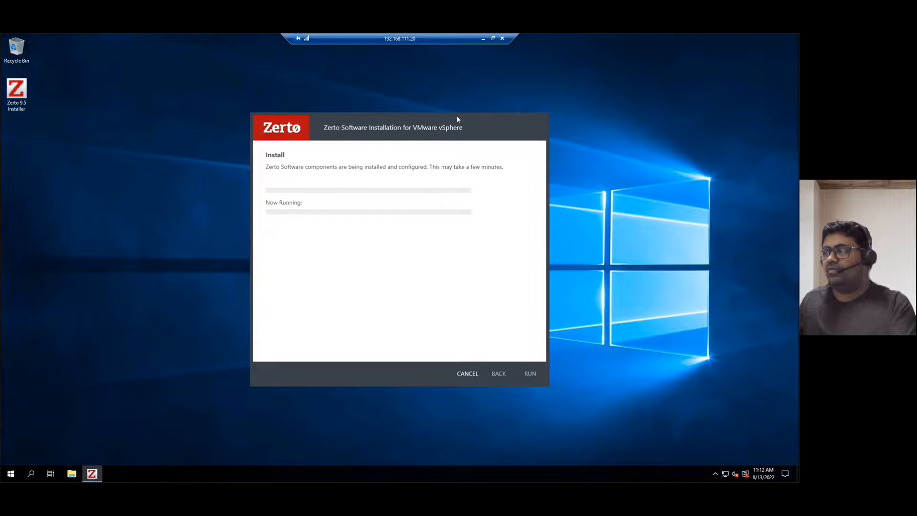
mouse_move(352, 258)
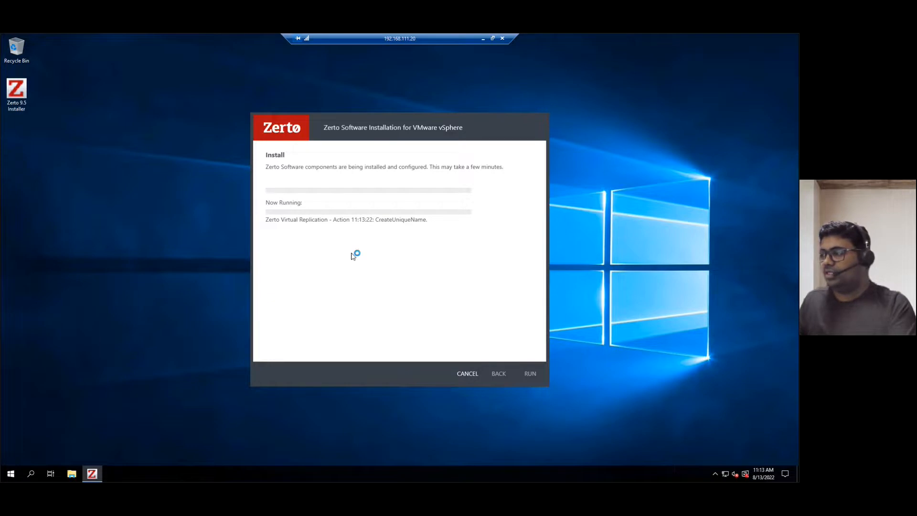
mouse_move(367, 253)
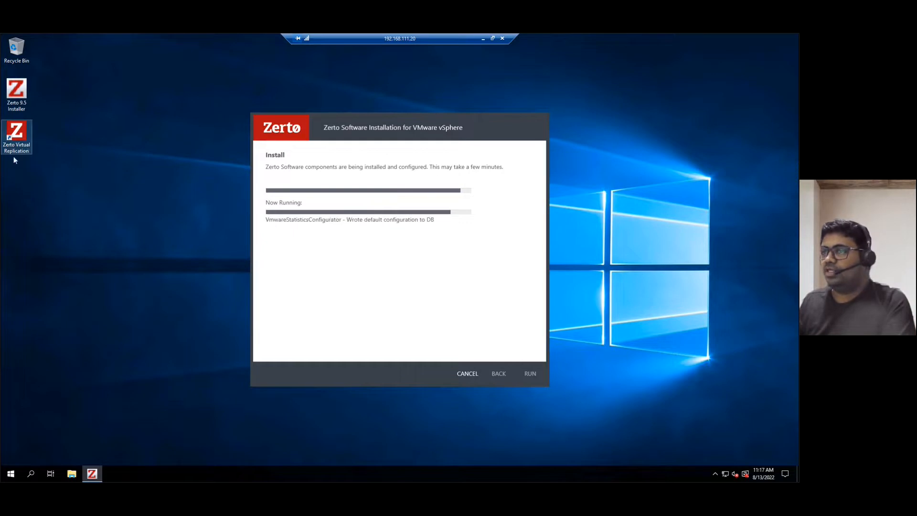
mouse_move(80, 200)
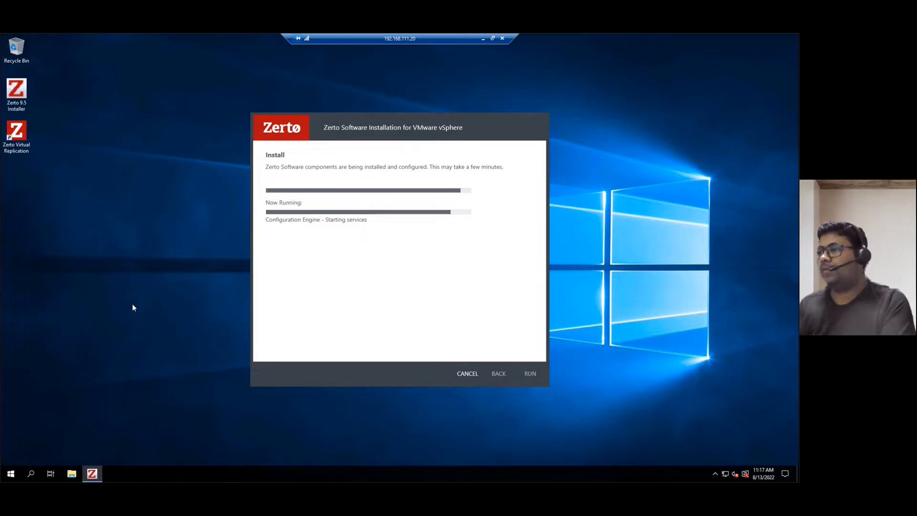
mouse_move(135, 291)
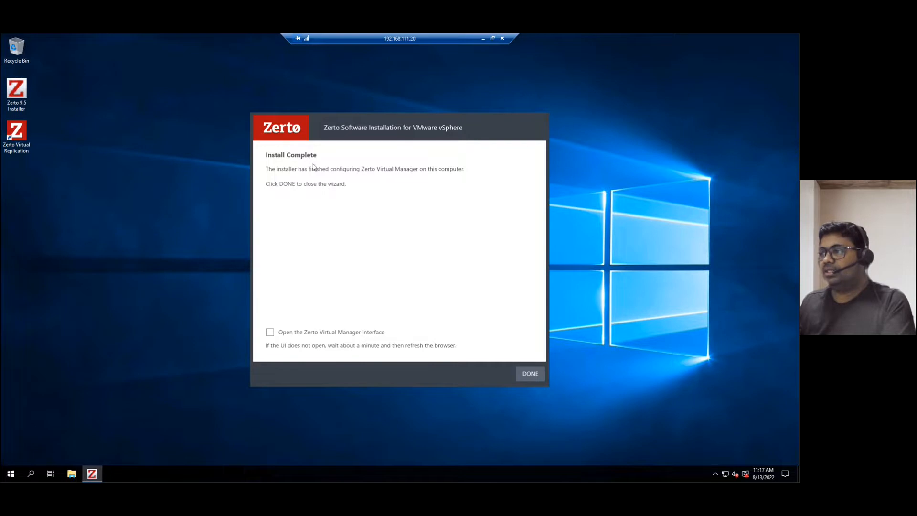
mouse_move(422, 180)
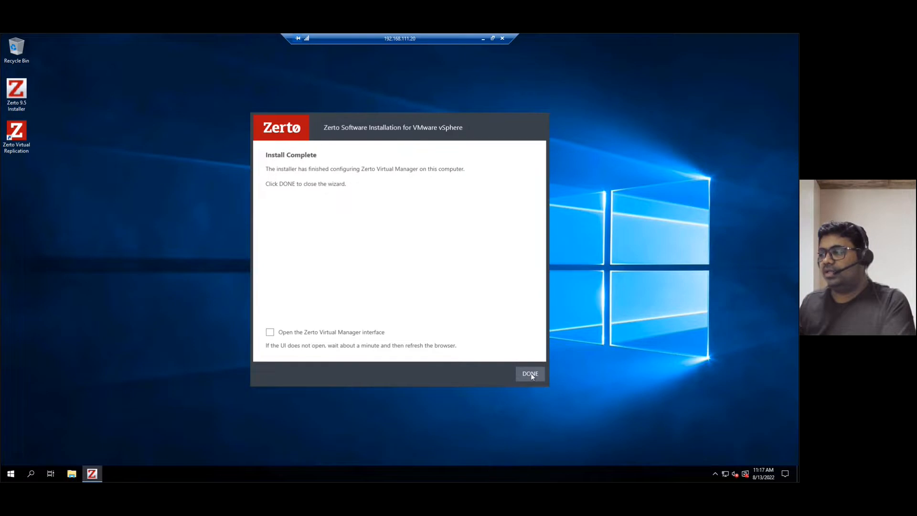
- Close the finished installer and launch Zerto Virtual Replication from the desktop icon
click(529, 373)
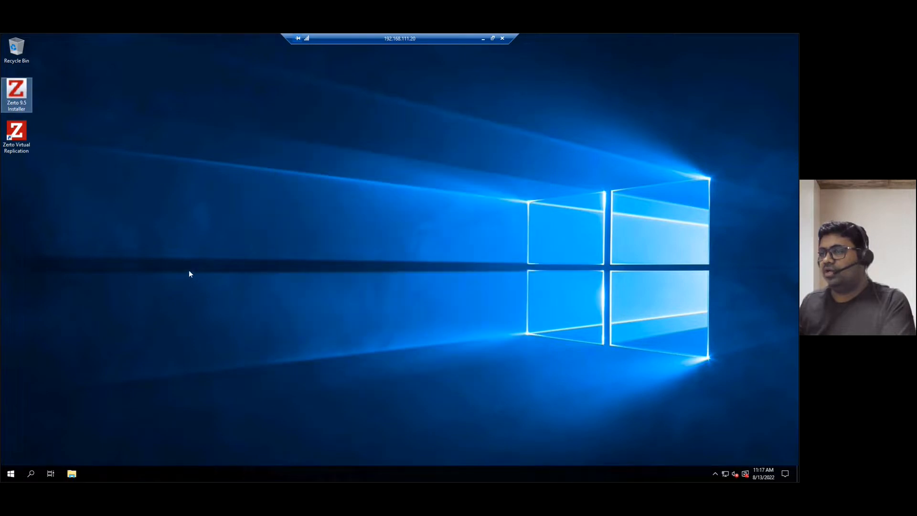
click(16, 138)
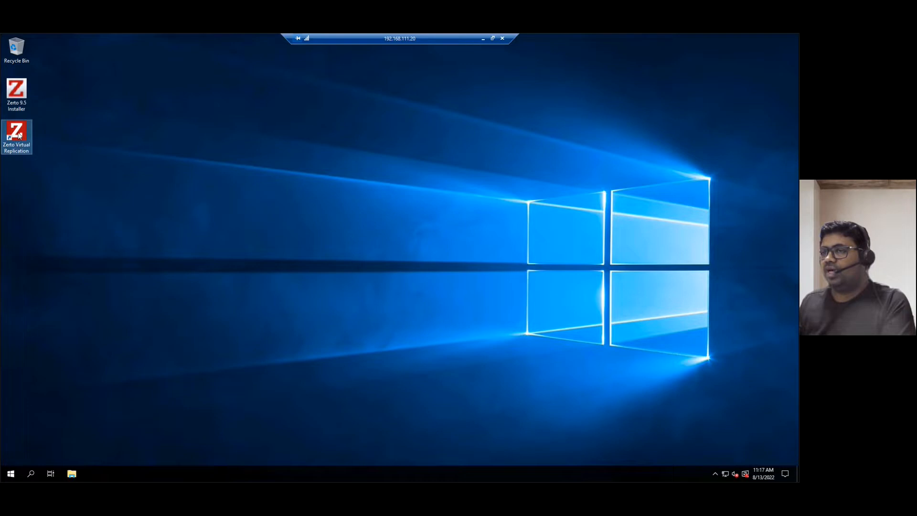
double_click(17, 138)
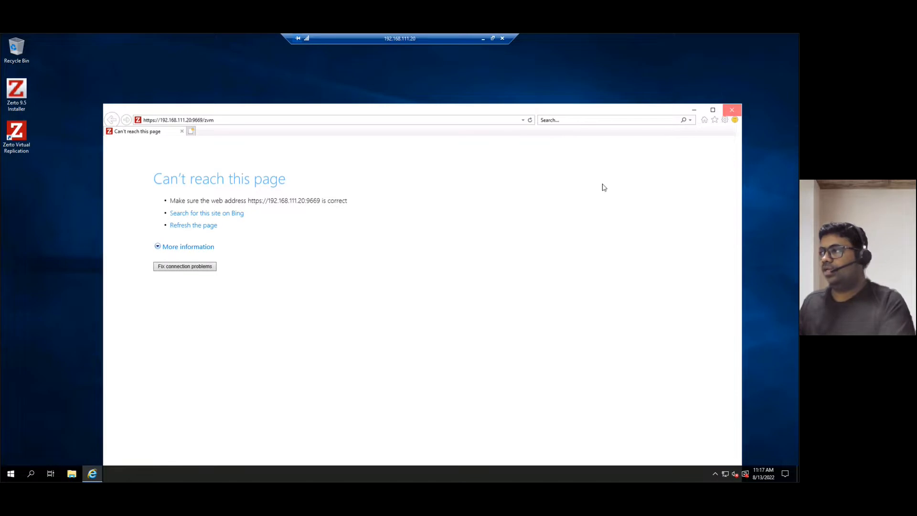
- Close the unreachable 'Can't reach this page' browser window and exit the Prod ZVM session
click(731, 109)
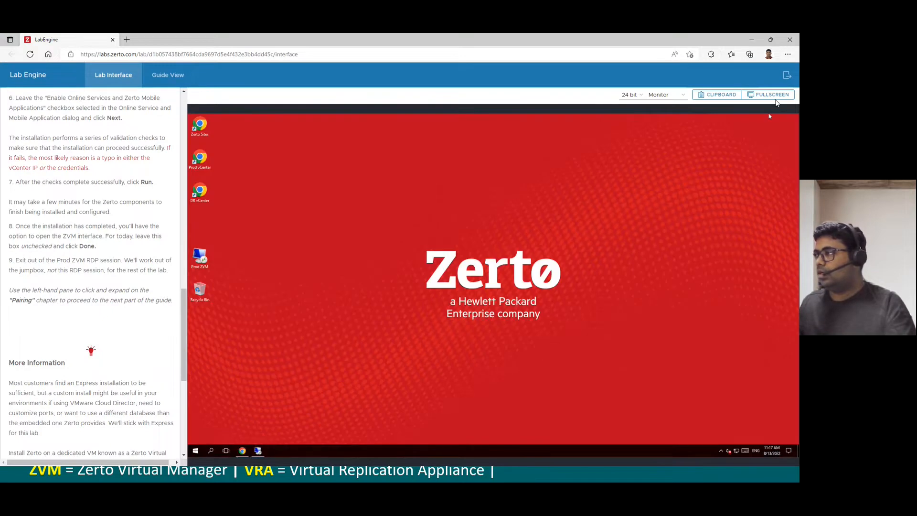
- Show the jumpbox desktop full screen and launch the Zerto Sites browser shortcut
click(768, 94)
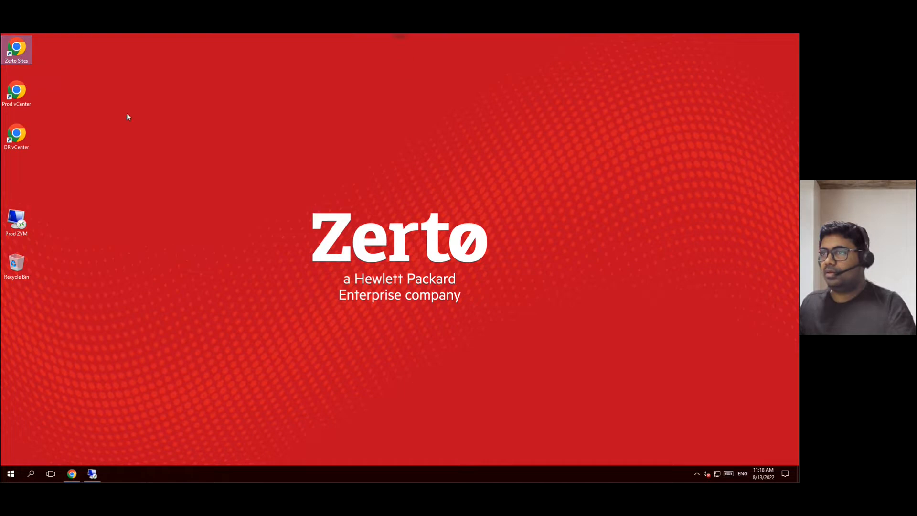
click(71, 474)
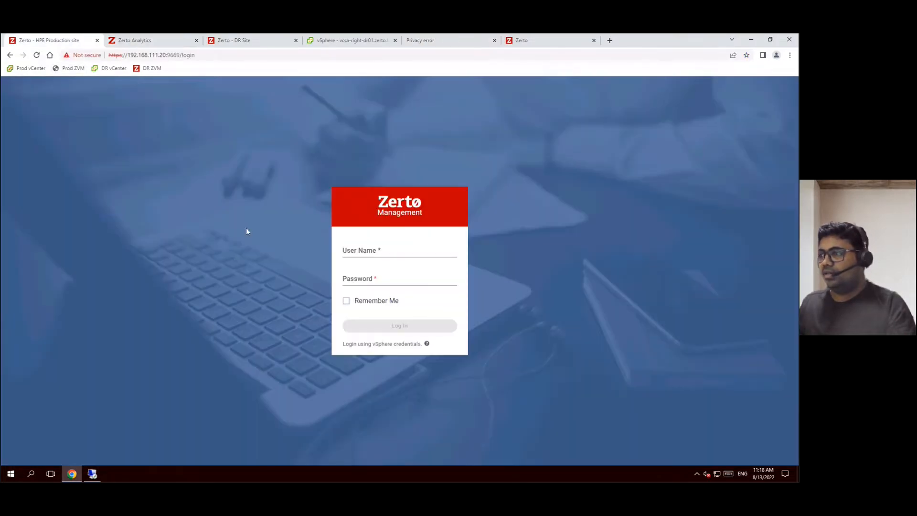
- Attempt Production ZVM login with the vsphere.local administrator account, which returns an unknown error
click(400, 250)
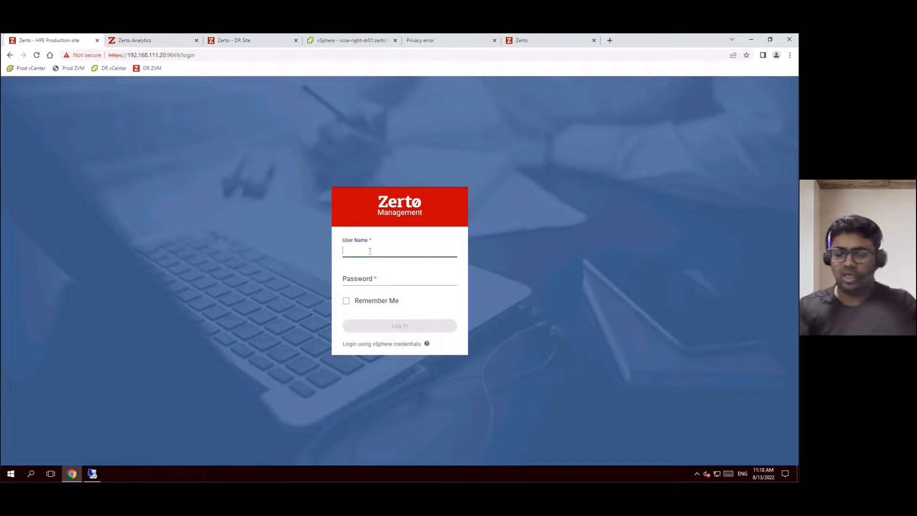
text(administrator@)
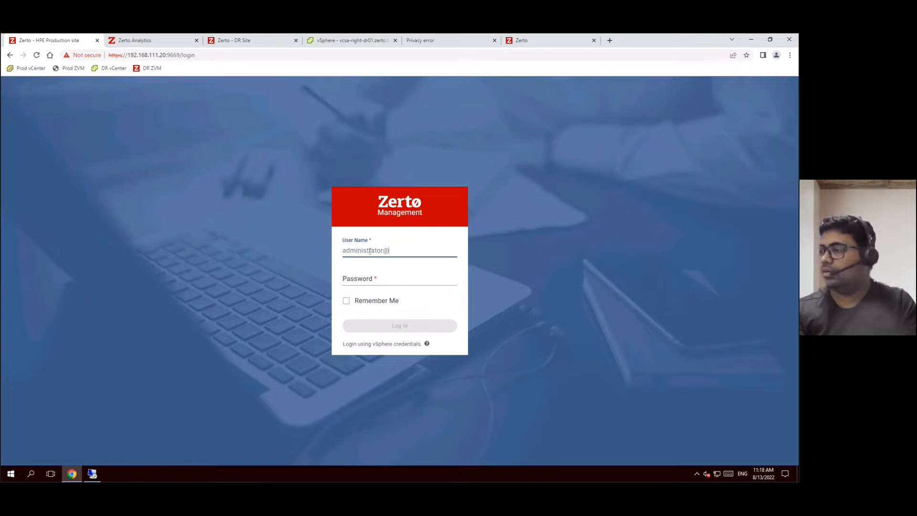
text(vsphere.local)
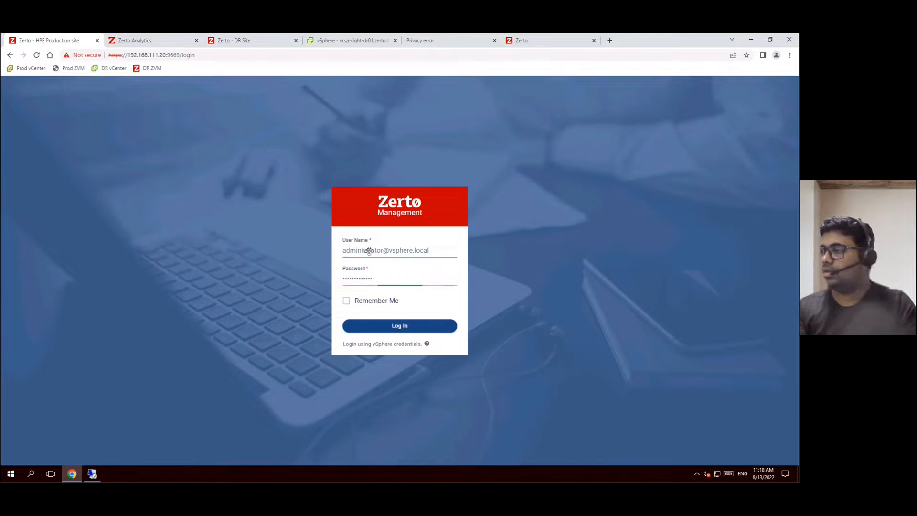
click(399, 325)
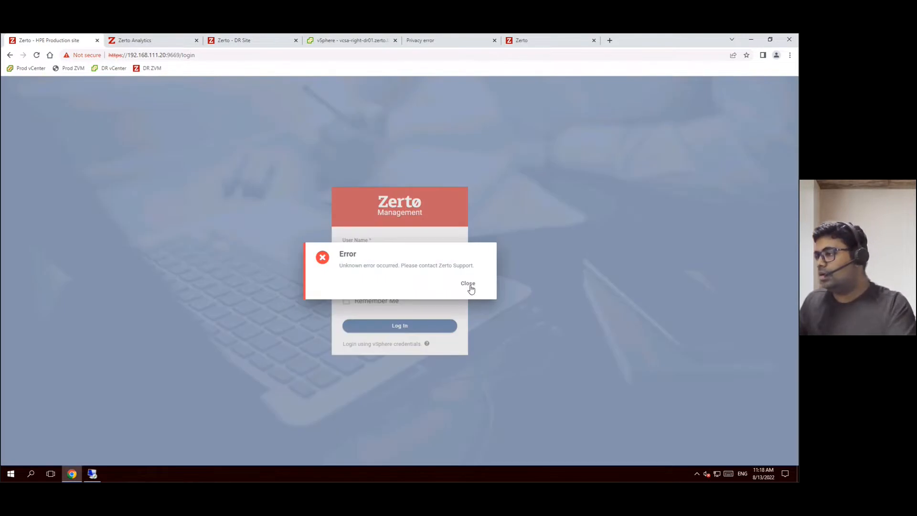
- Dismiss the unknown error dialog and retype the administrator password
click(467, 283)
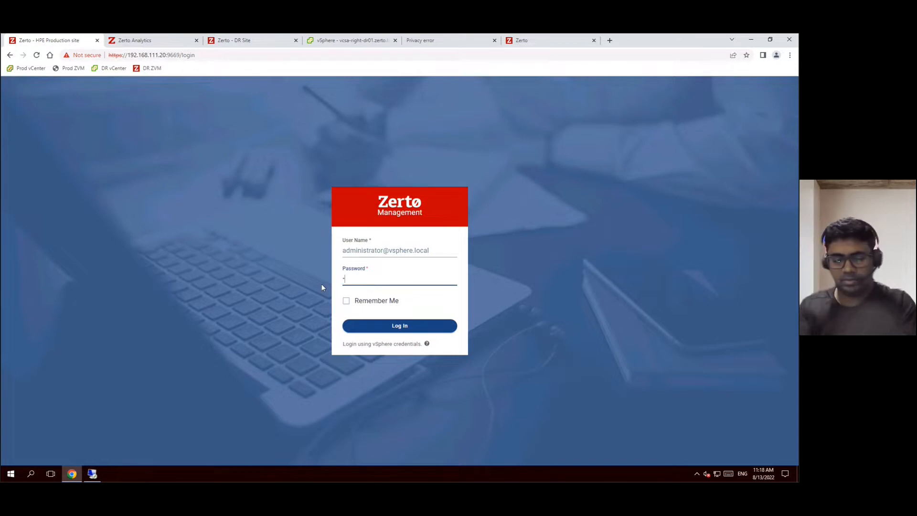
text(•)
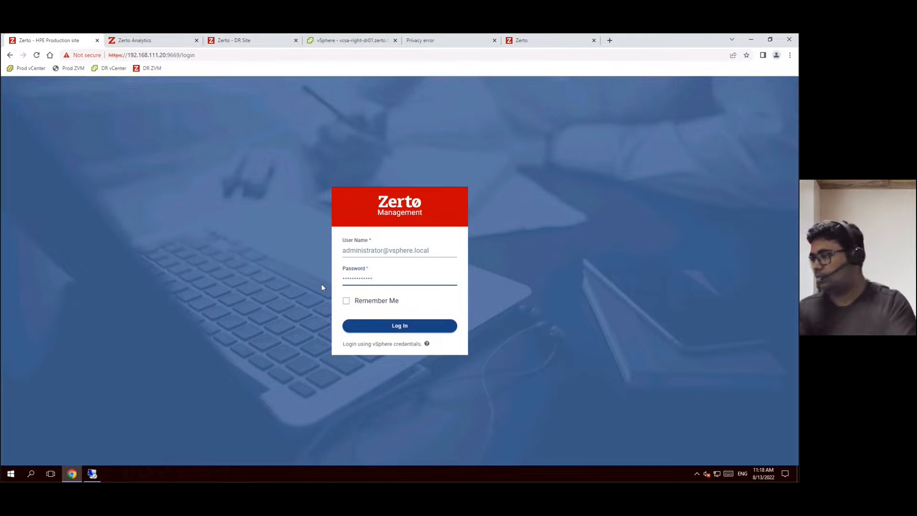
click(399, 326)
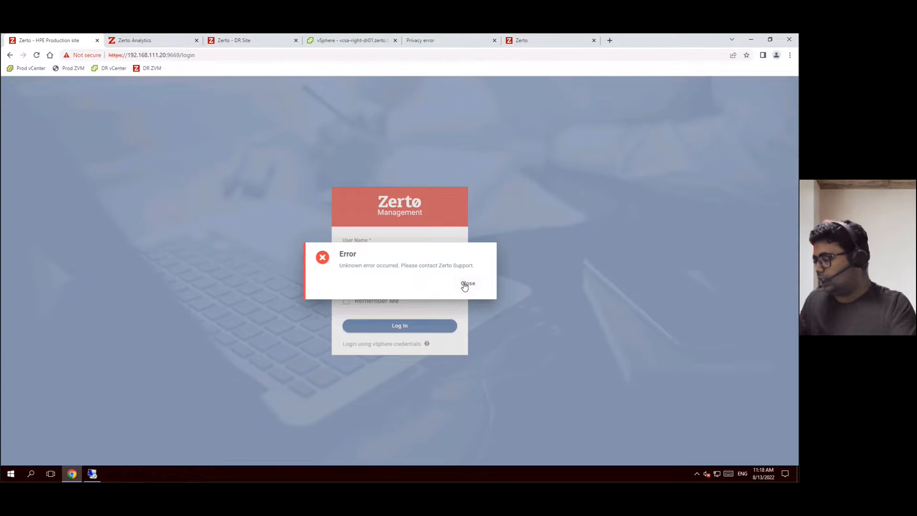
click(468, 284)
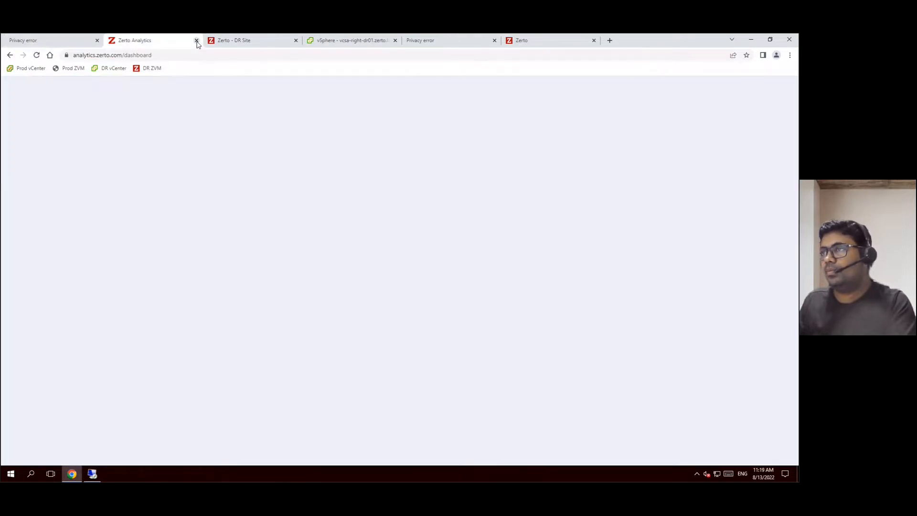
- Close the Zerto Analytics, DR vCenter and duplicate privacy-error tabs
click(198, 40)
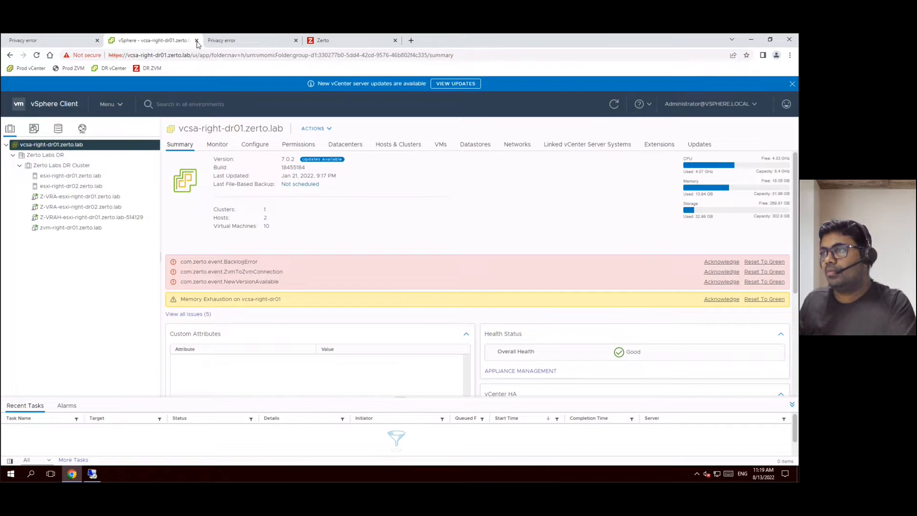
click(196, 40)
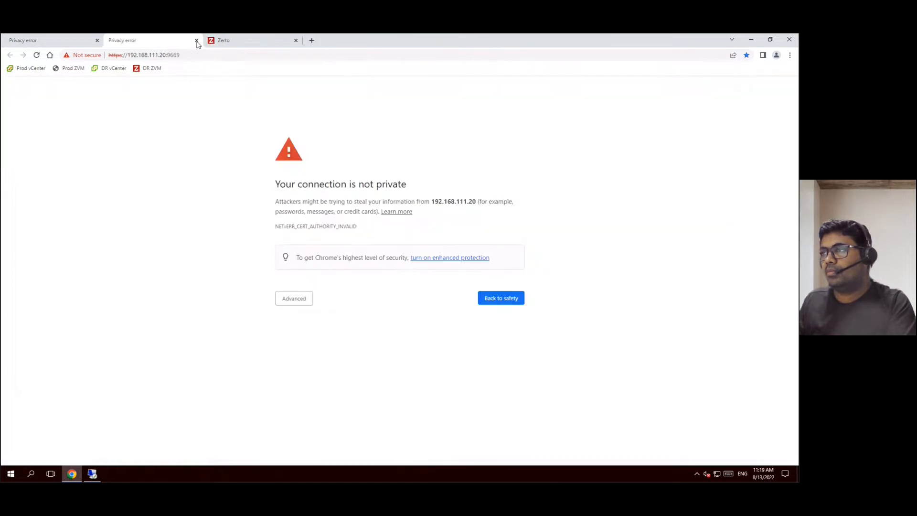
click(197, 40)
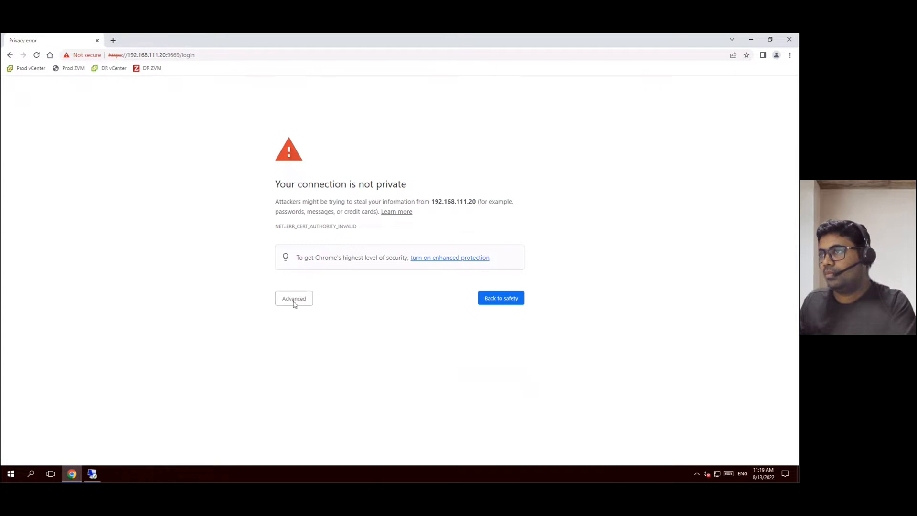
- Bypass the certificate warning and proceed to 192.168.111.20 (unsafe)
click(294, 298)
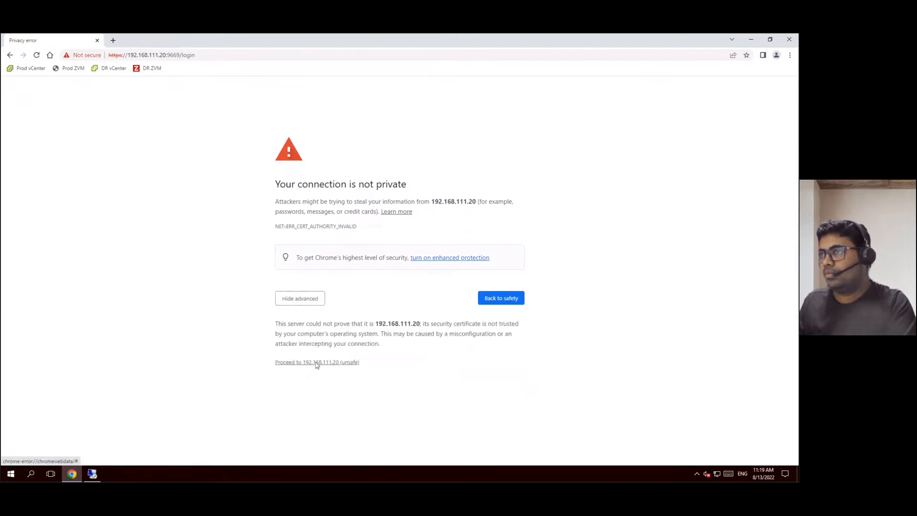
click(316, 362)
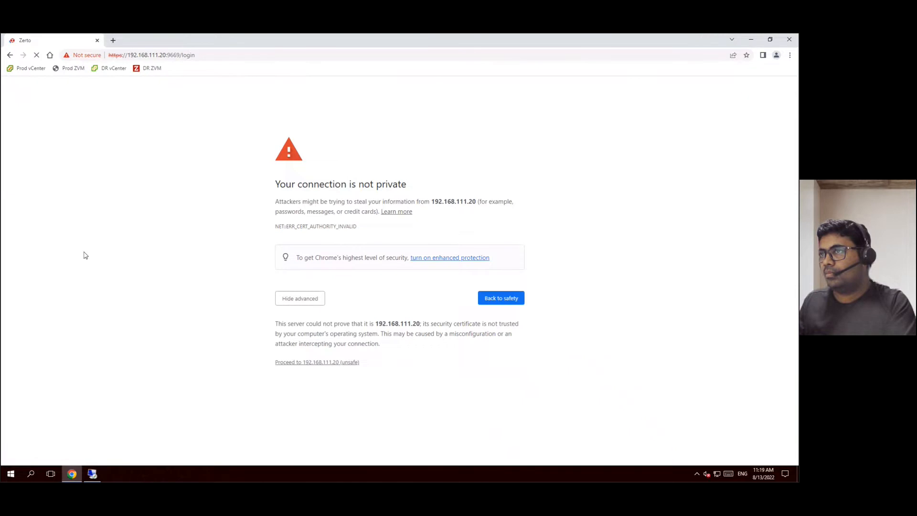
click(316, 361)
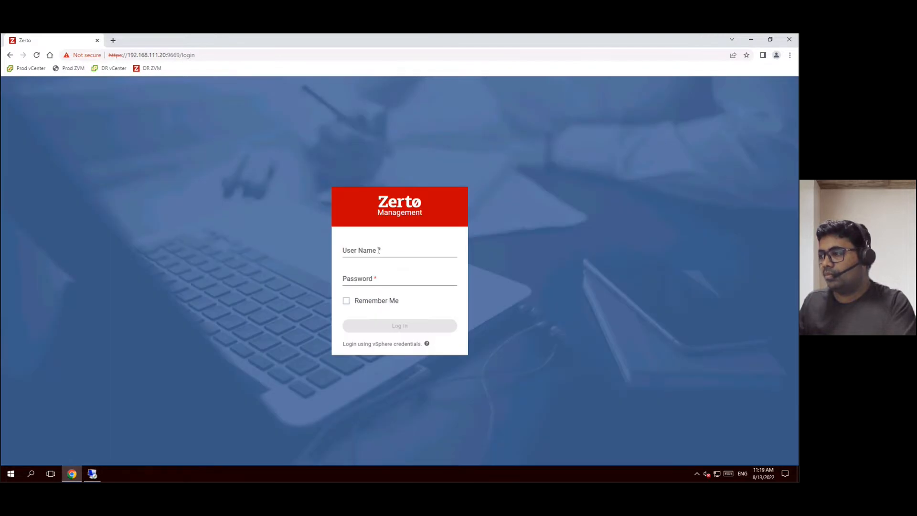
- Sign in to the Production ZVM as administrator, reaching the licensing page
click(400, 250)
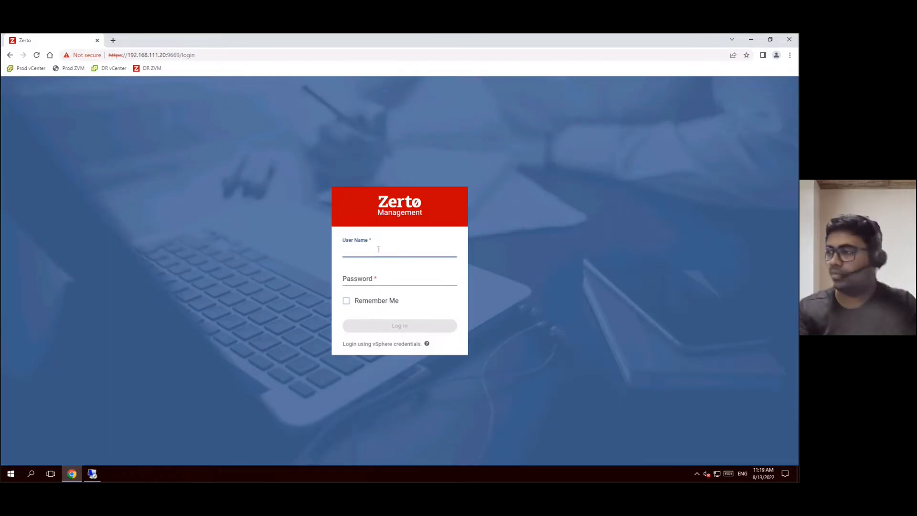
text(administrator)
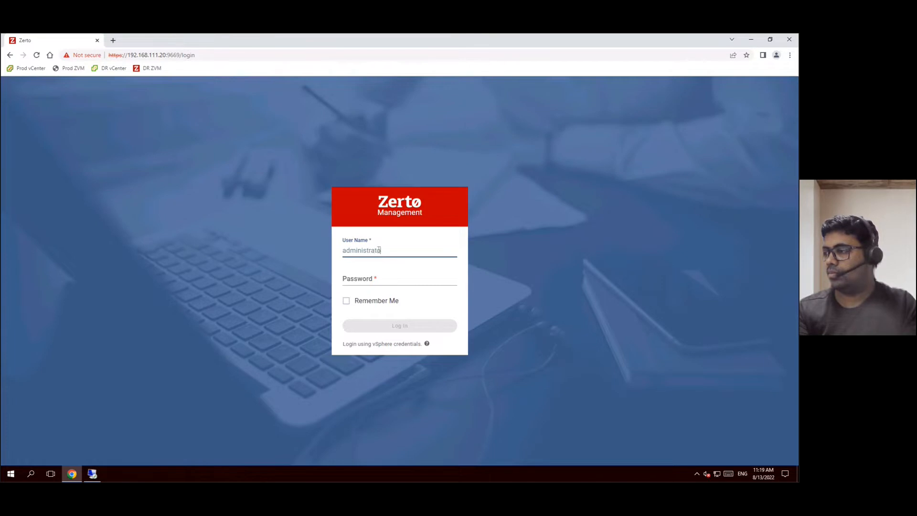
text(@vsphere.local)
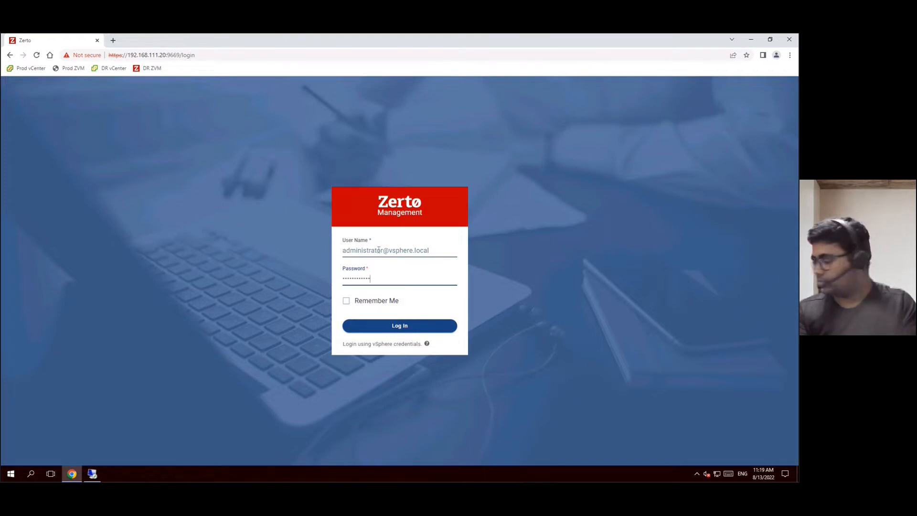
click(399, 325)
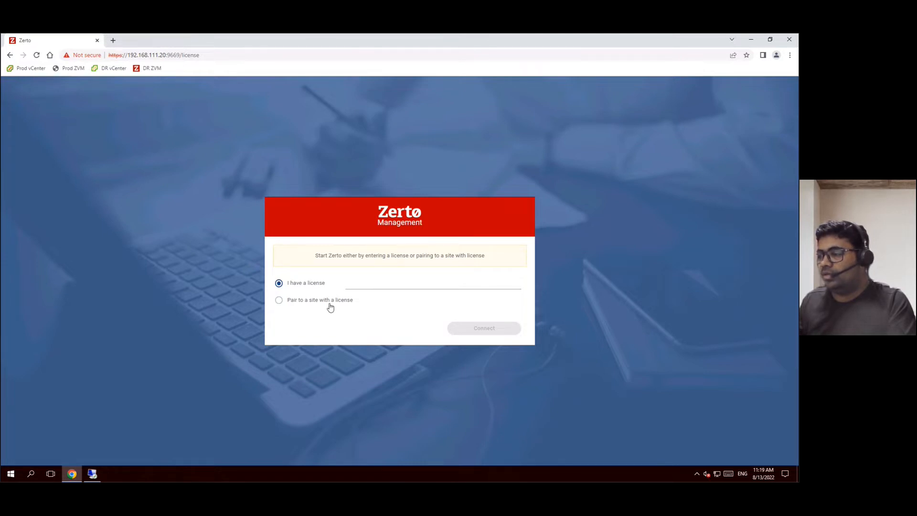
- Choose 'Pair to a site with a license' and enter DR address 192.168.222.20
click(279, 300)
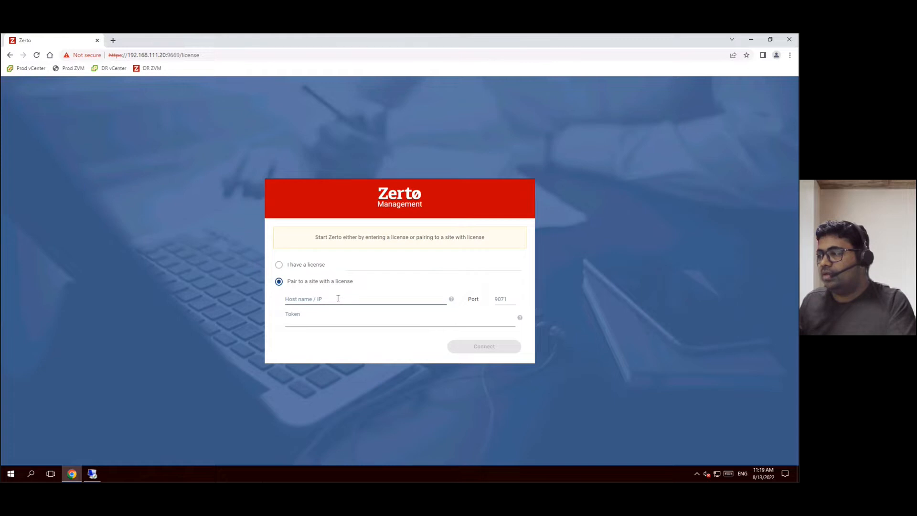
text(192.168.222.20)
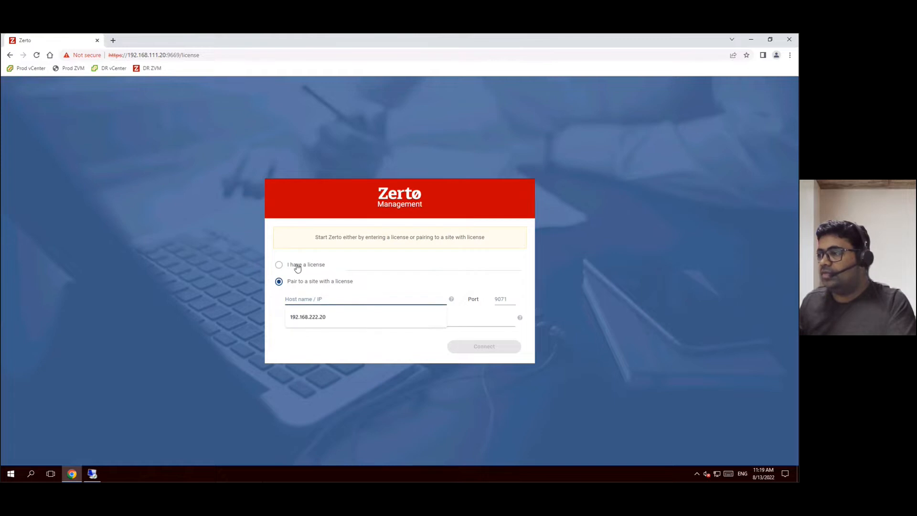
click(279, 264)
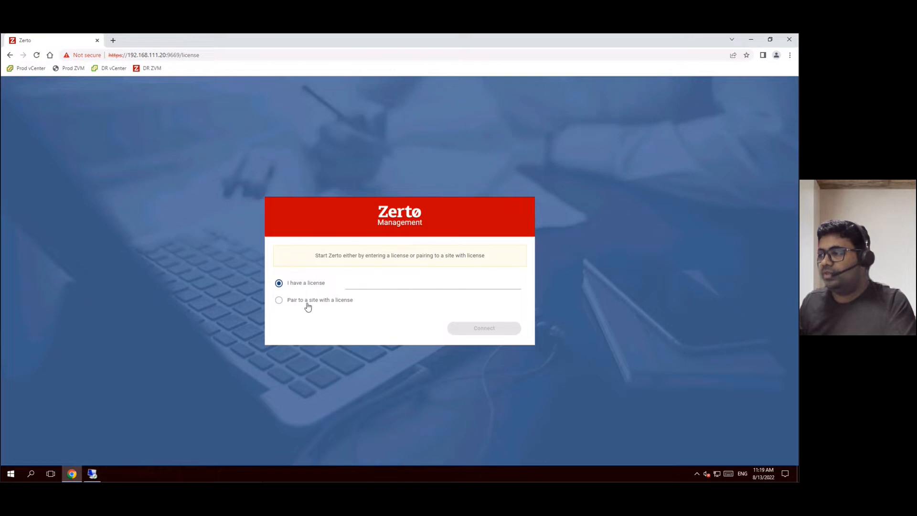
click(279, 300)
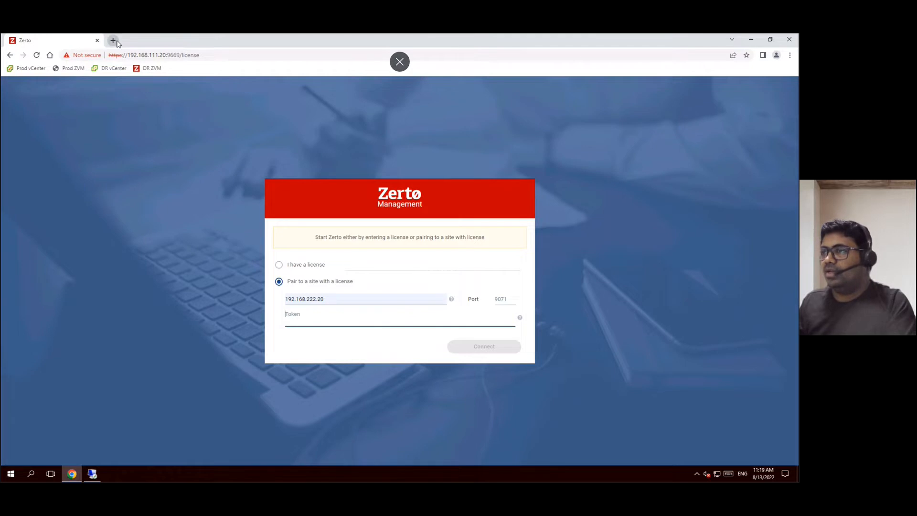
- Open the DR site's Zerto login page in a new tab via bookmarks
click(114, 40)
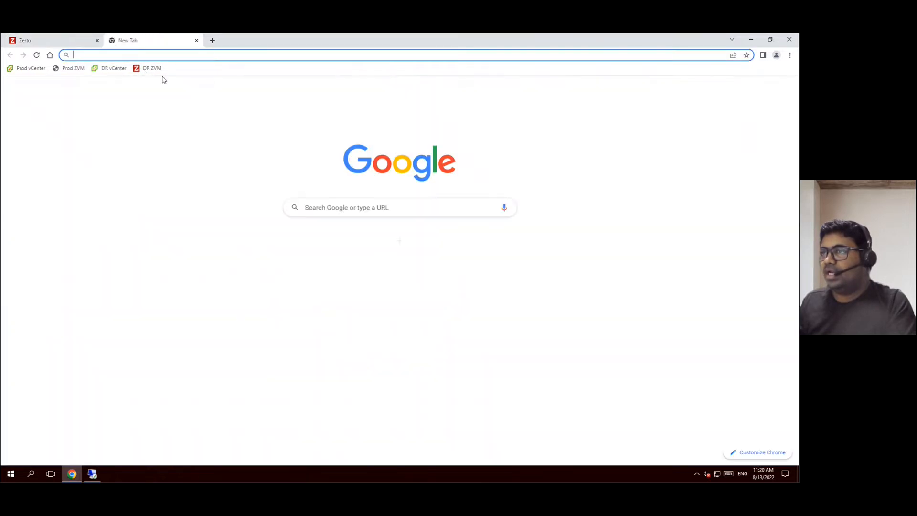
click(114, 68)
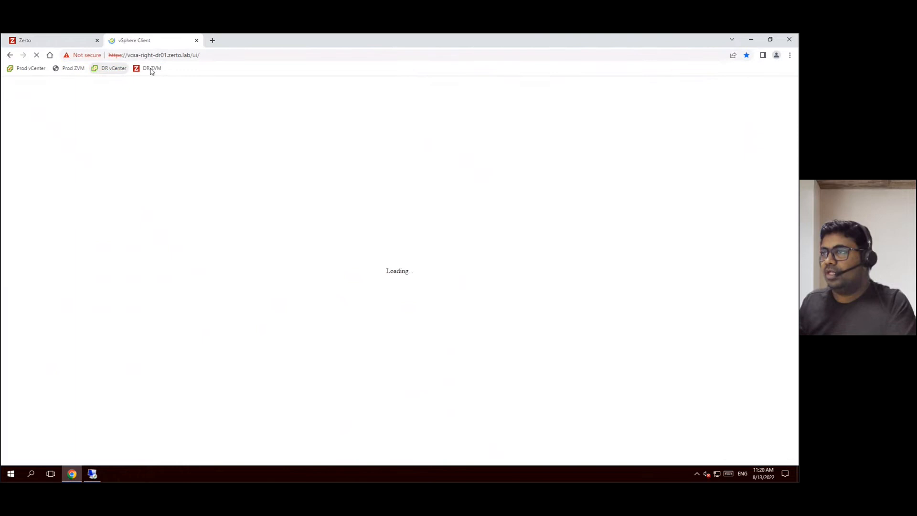
click(152, 68)
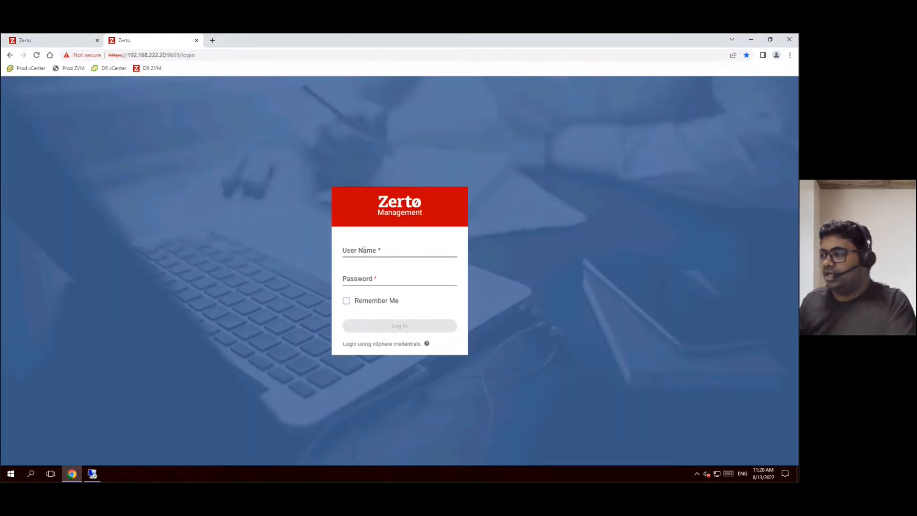
- Try logging in to the DR ZVM as administrator@vsphere and dismiss the credentials error
click(399, 249)
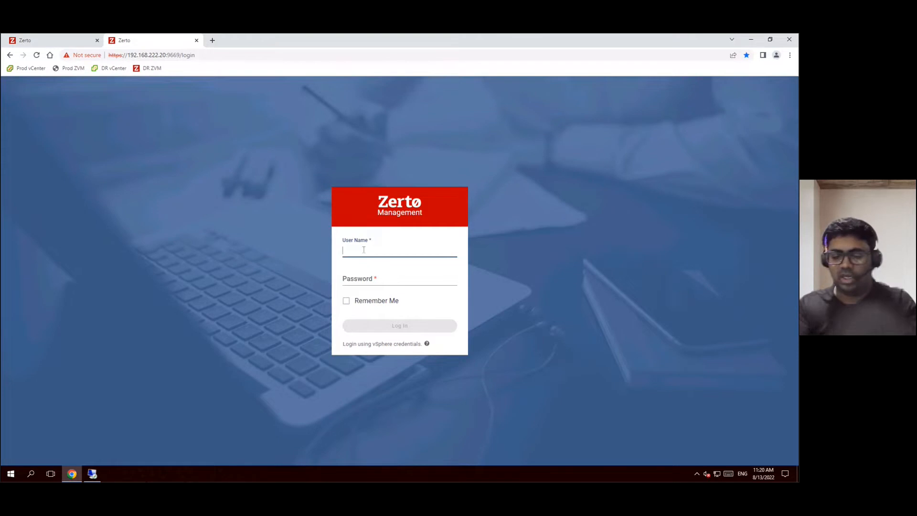
text(administ)
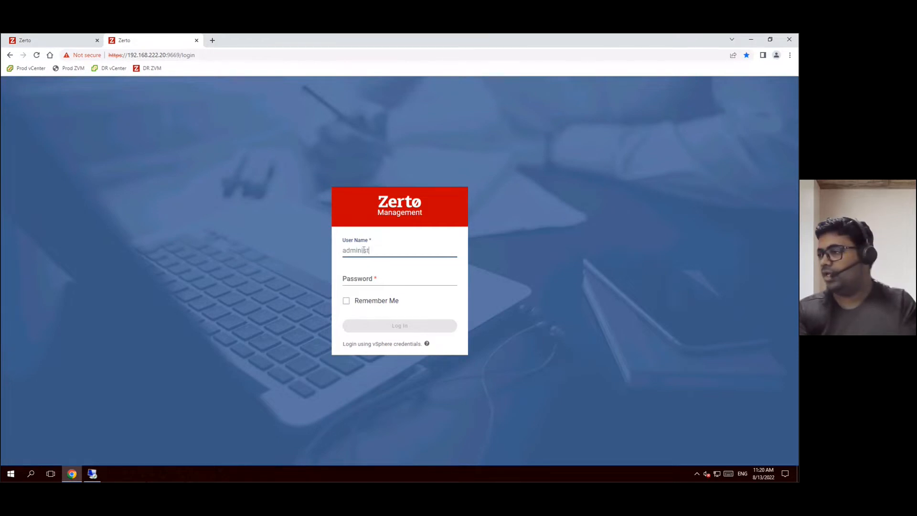
text(rator@)
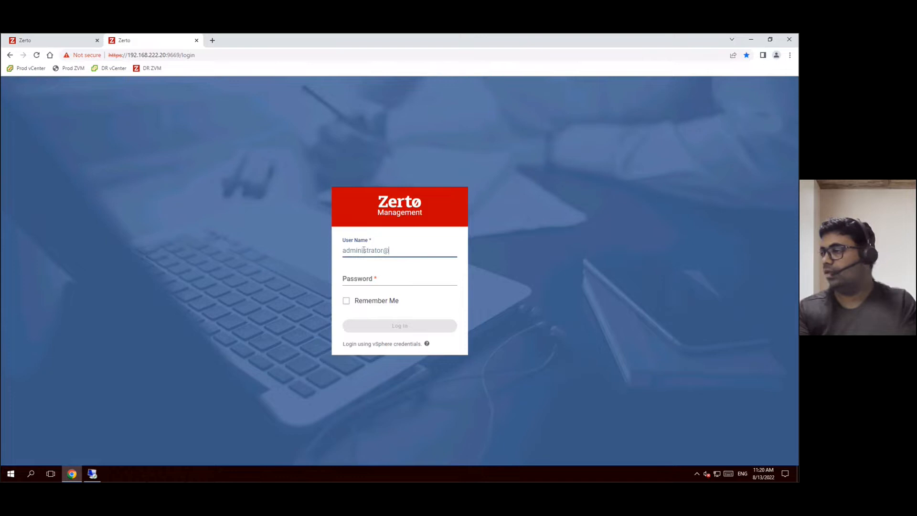
text(vsphere.local)
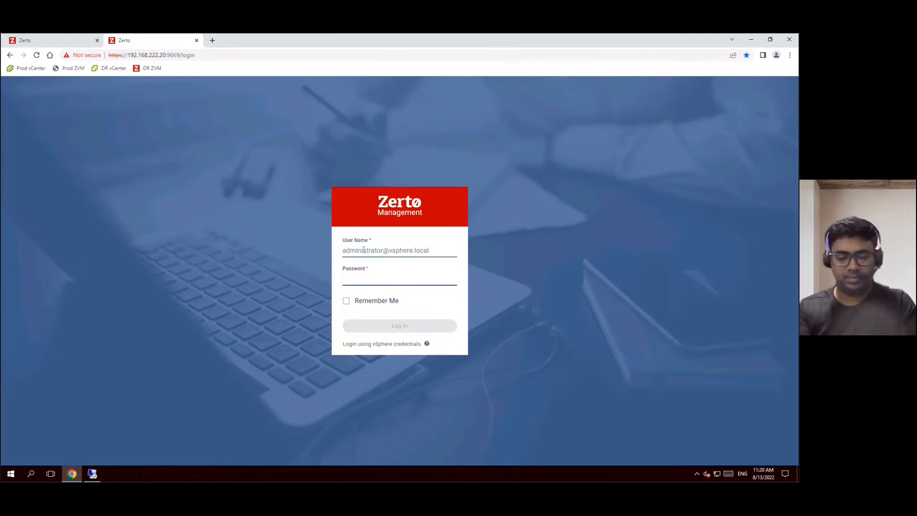
text(••••)
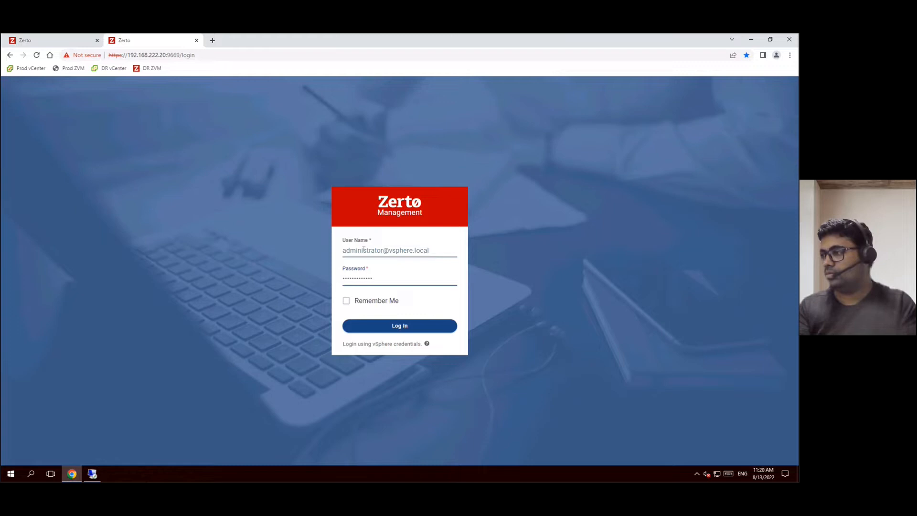
click(399, 326)
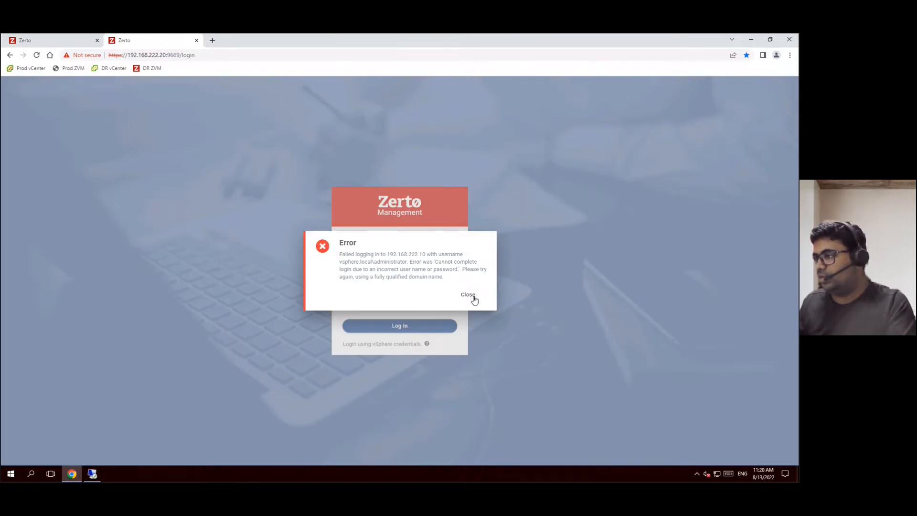
click(468, 294)
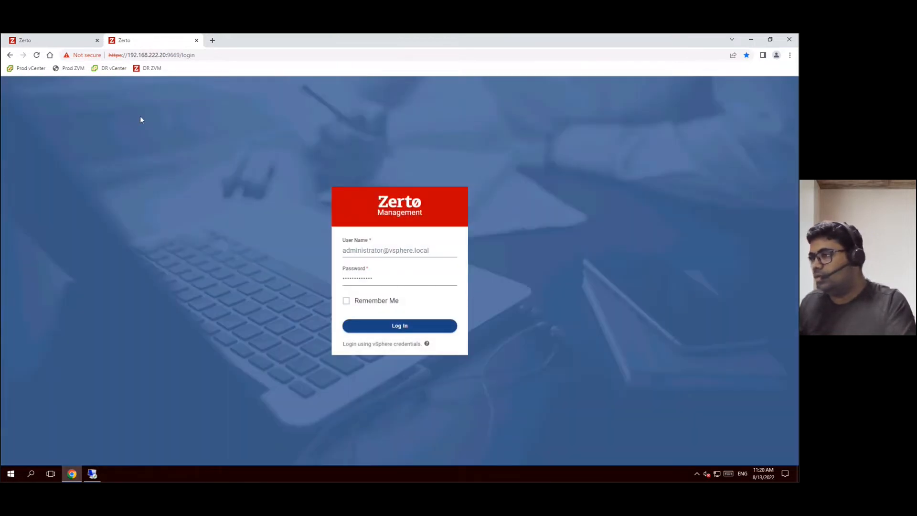
- Reload the DR login page and sign in with the vsphere.local administrator credentials
click(36, 55)
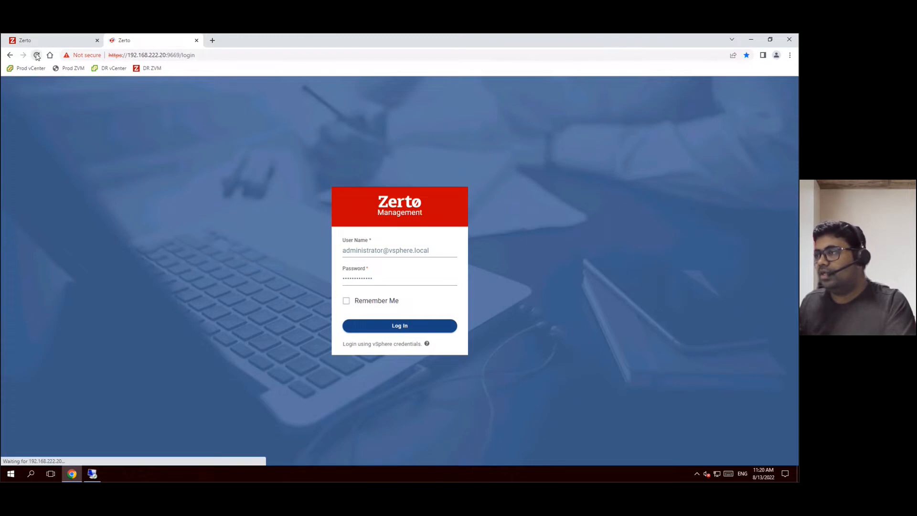
click(36, 55)
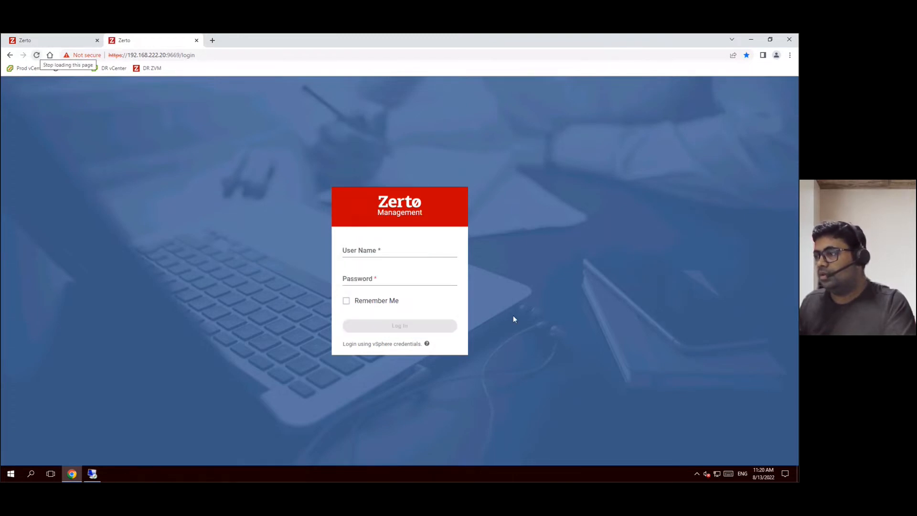
click(399, 250)
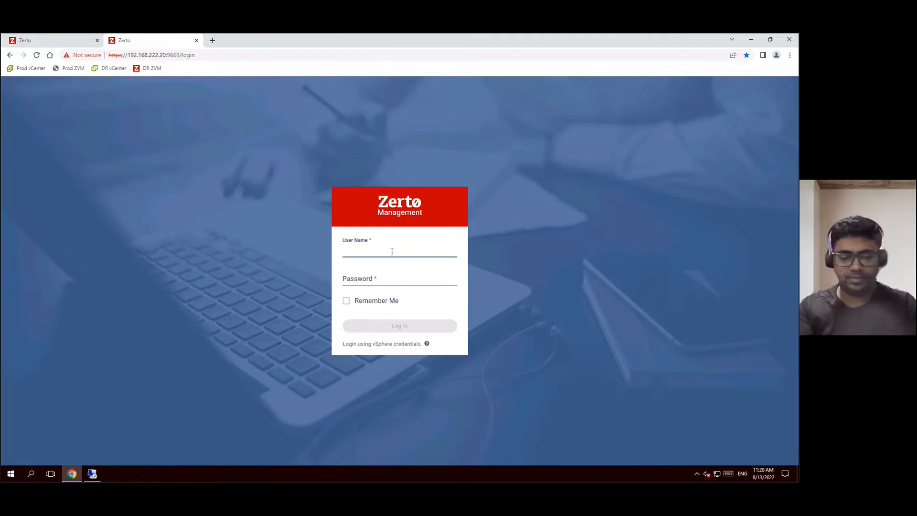
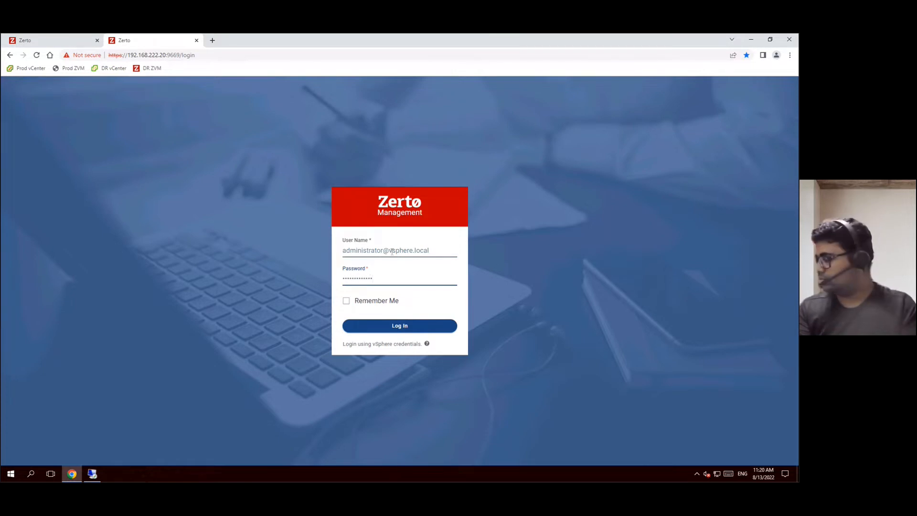
click(399, 326)
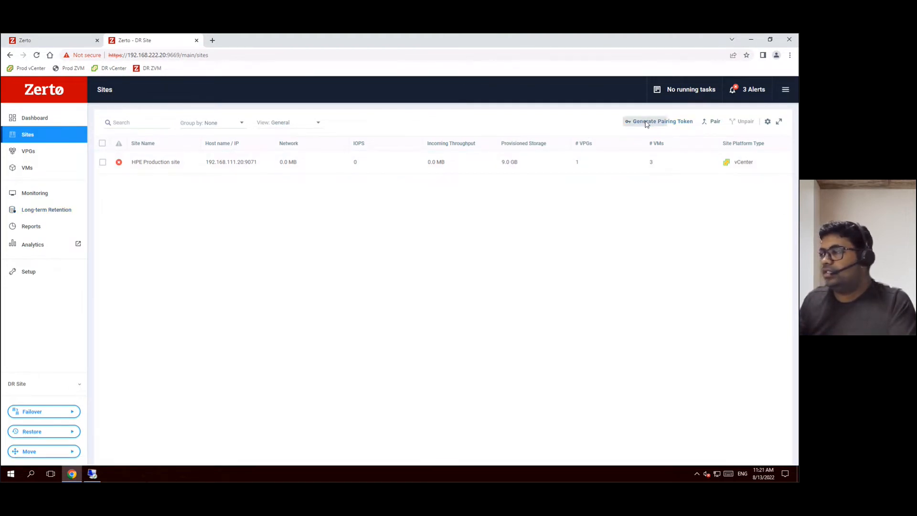
- Generate a DR pairing token, view the dashboard, return to Sites and regenerate it
click(662, 121)
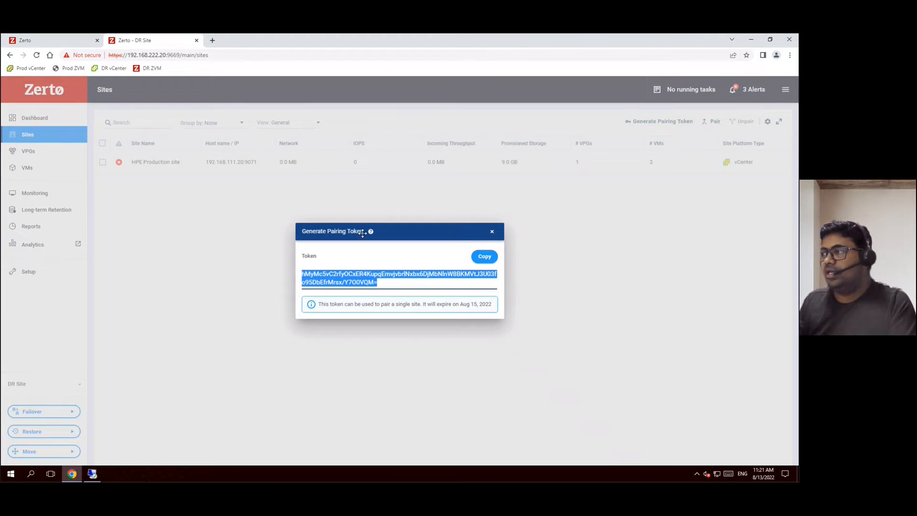
mouse_move(31, 130)
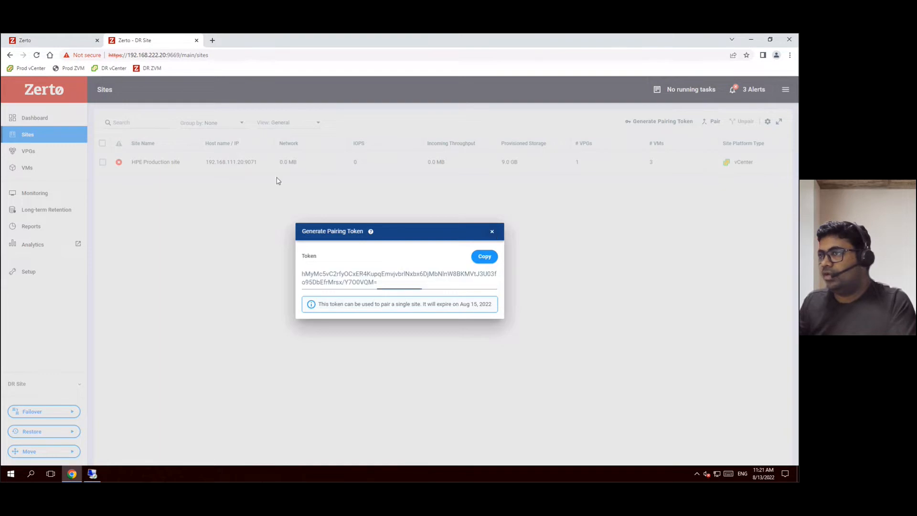
click(492, 231)
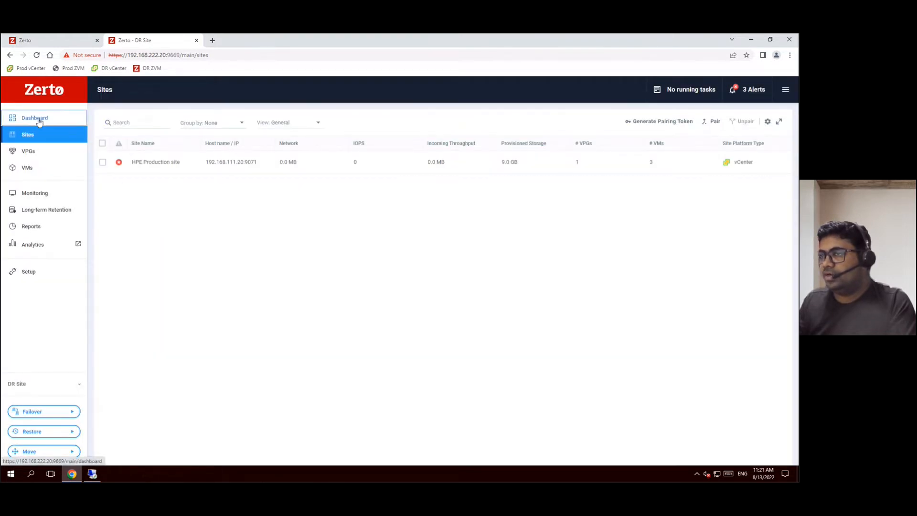
click(35, 118)
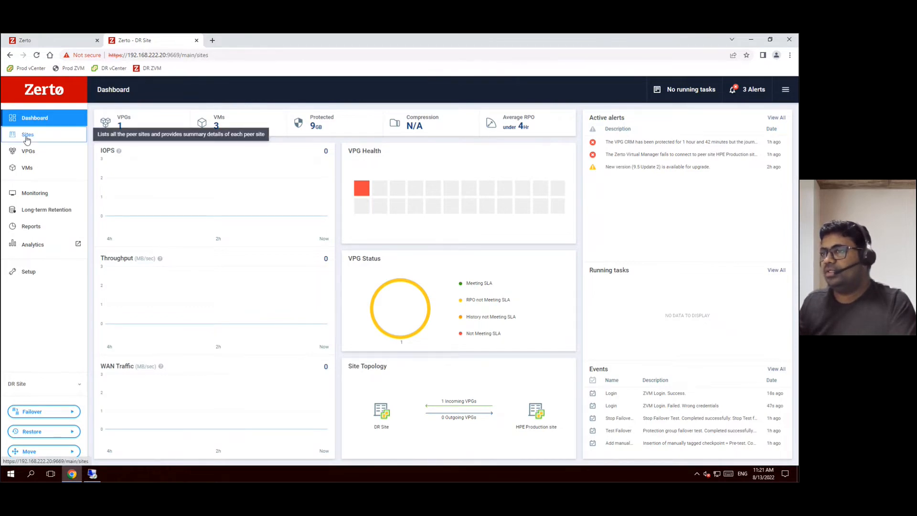
click(28, 135)
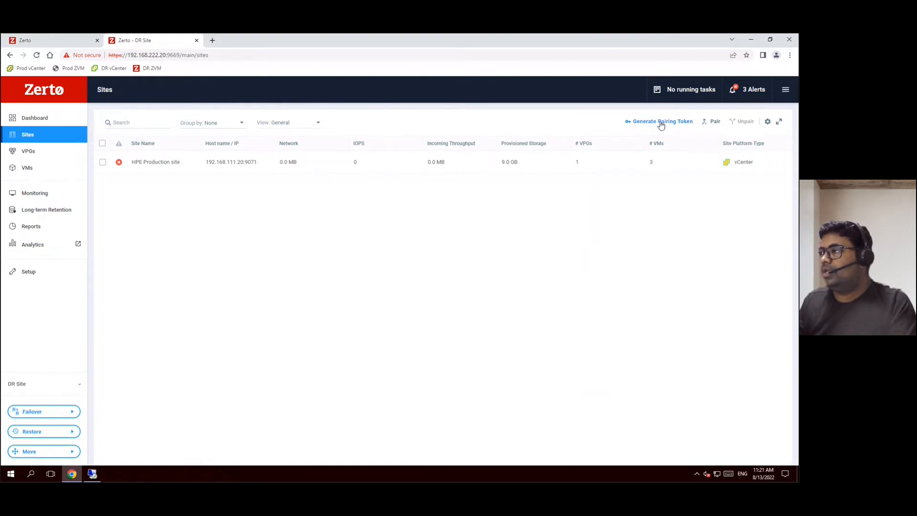
click(661, 121)
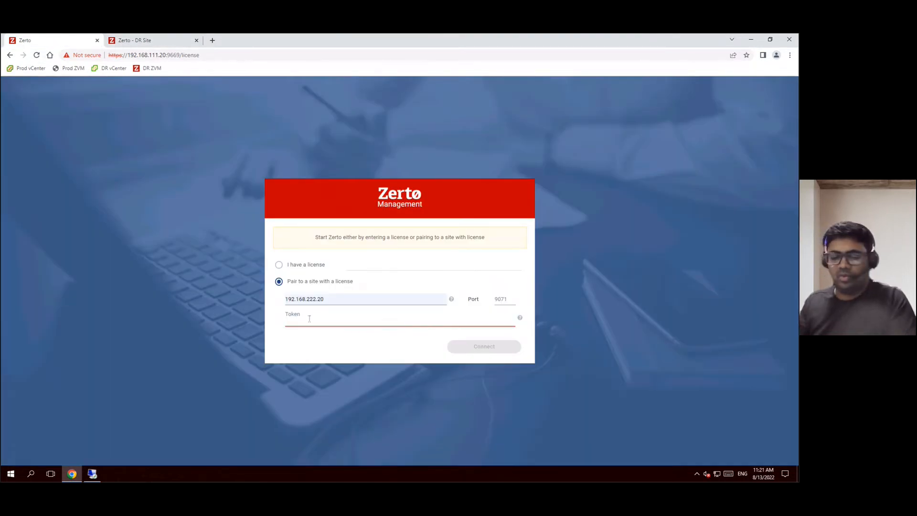
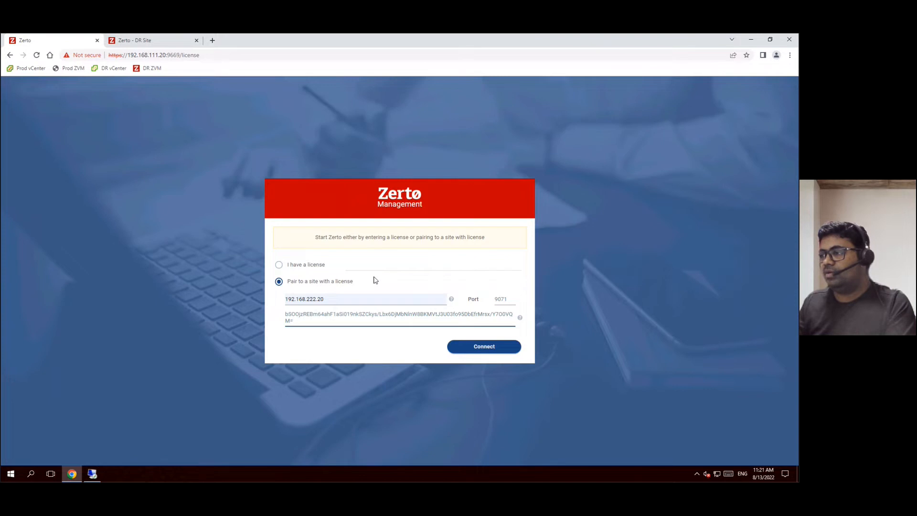
- Paste the pairing token, connect, and dismiss the 'already paired' error
click(484, 345)
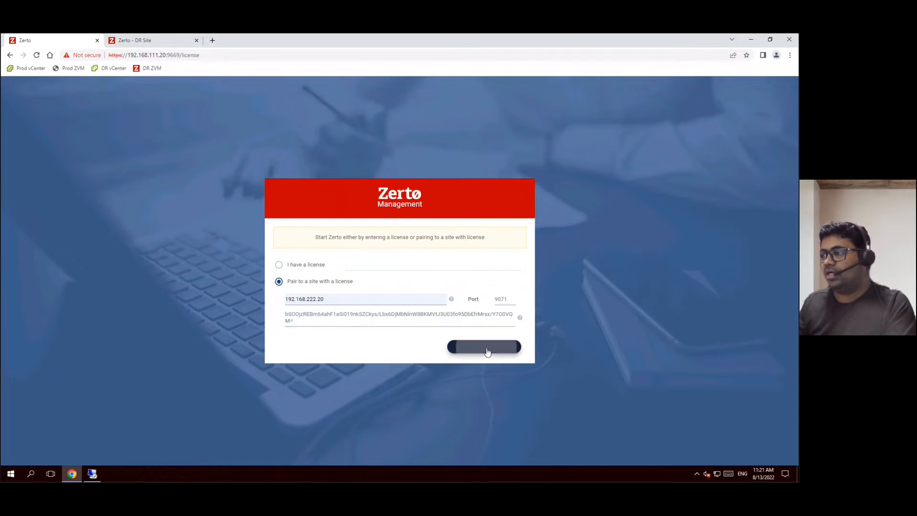
click(484, 346)
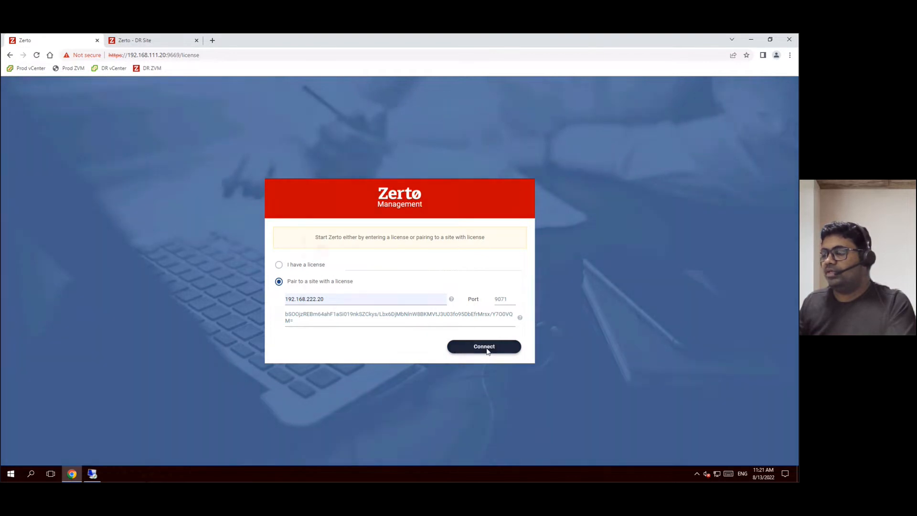
click(483, 346)
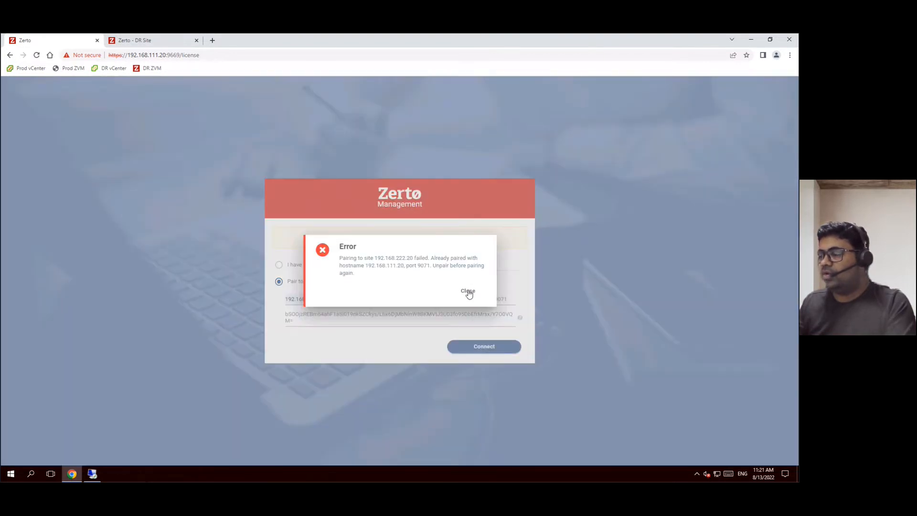
click(468, 291)
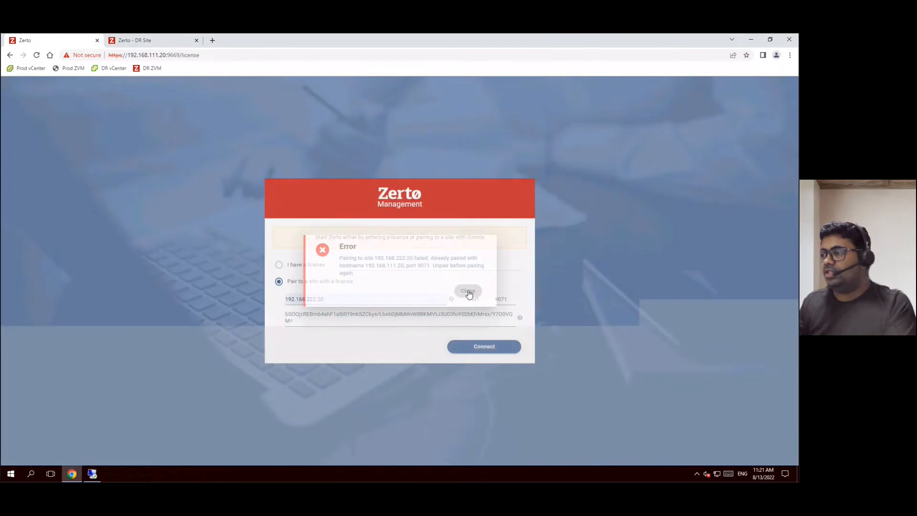
- Resend the pairing request and dismiss the invalid-token error
click(467, 291)
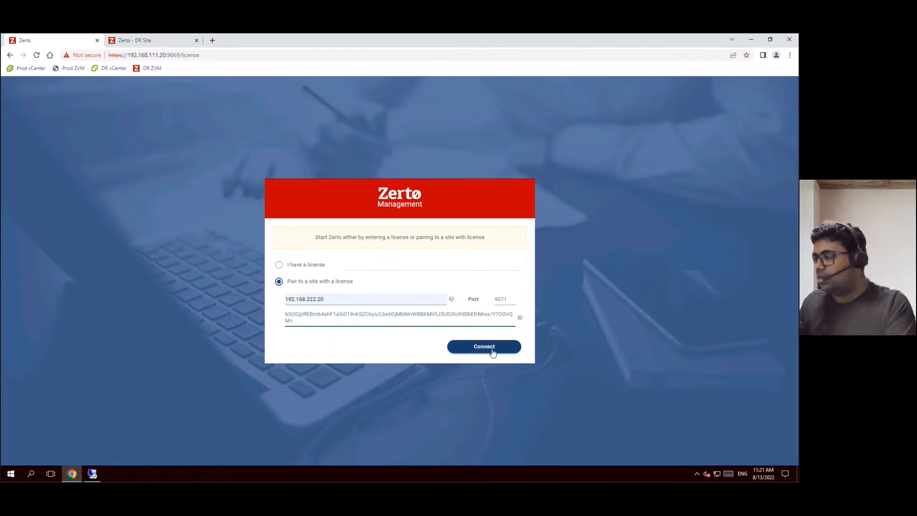
click(484, 347)
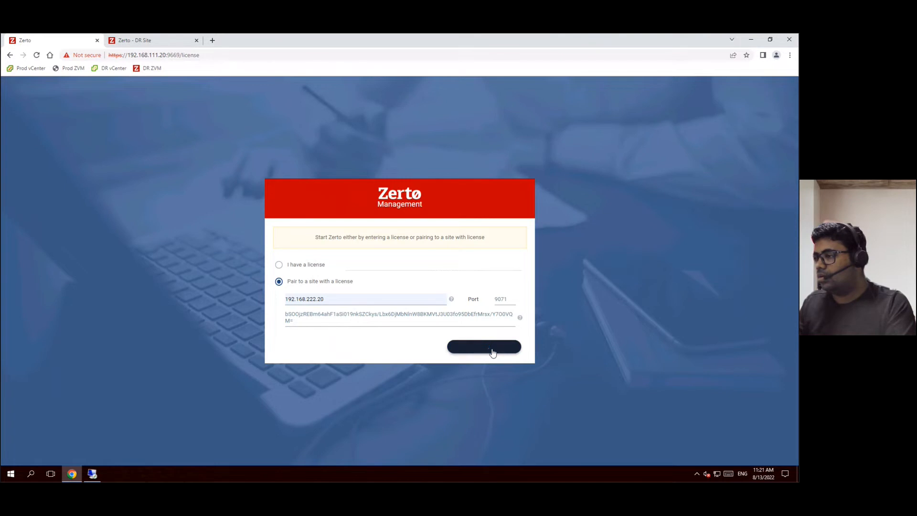
click(484, 346)
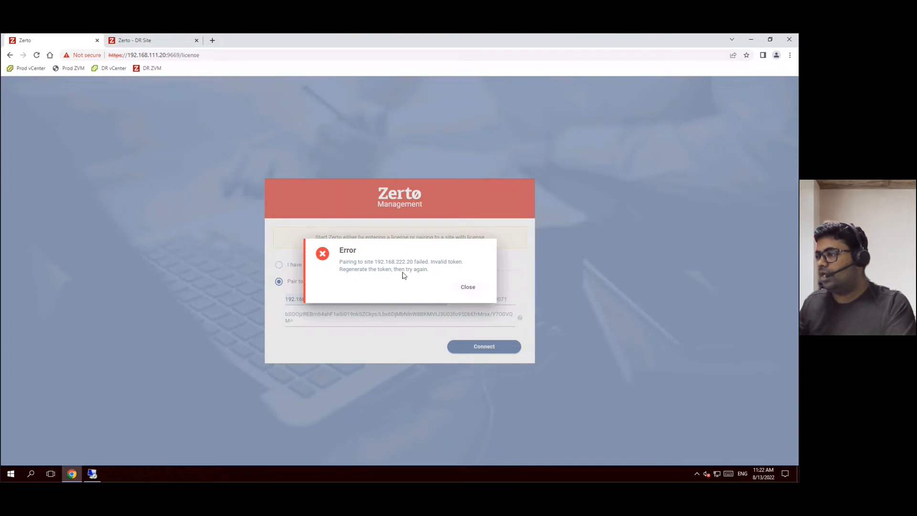
click(467, 286)
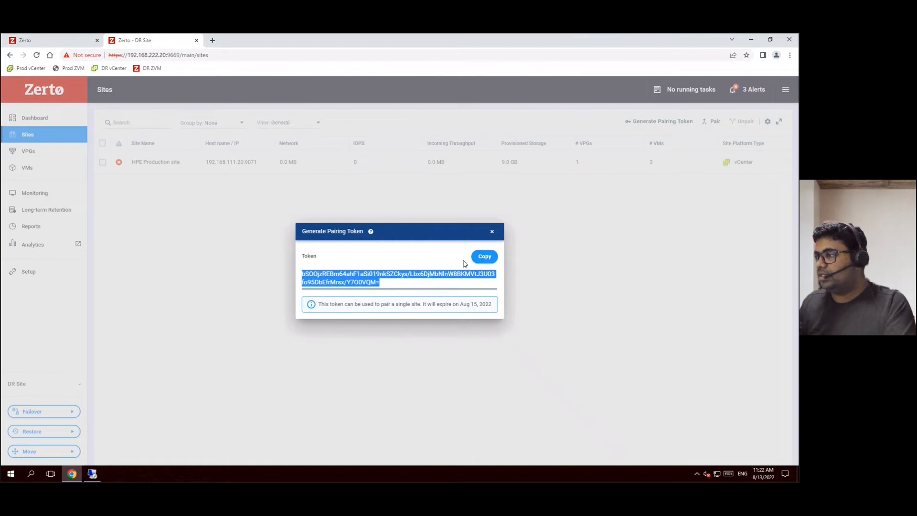
- Close the old token dialog, unpair HPE Production site, and generate a fresh pairing token
click(491, 231)
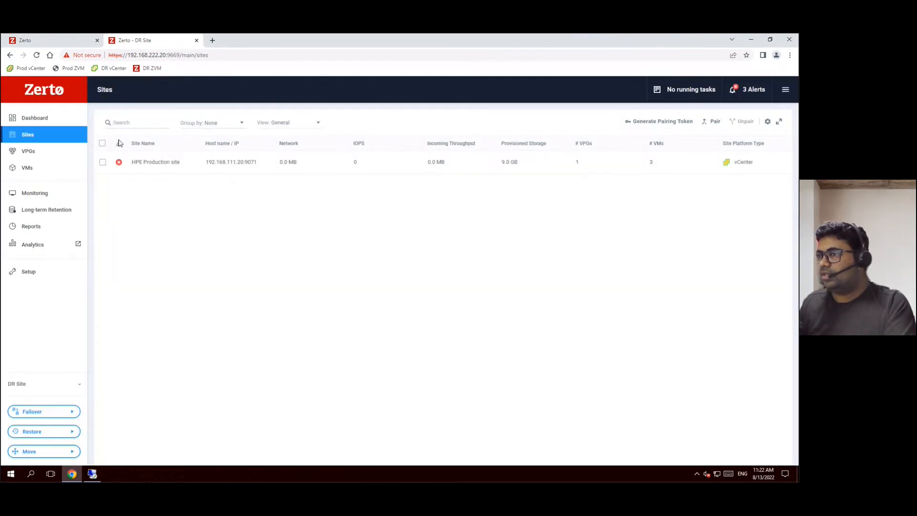
click(102, 162)
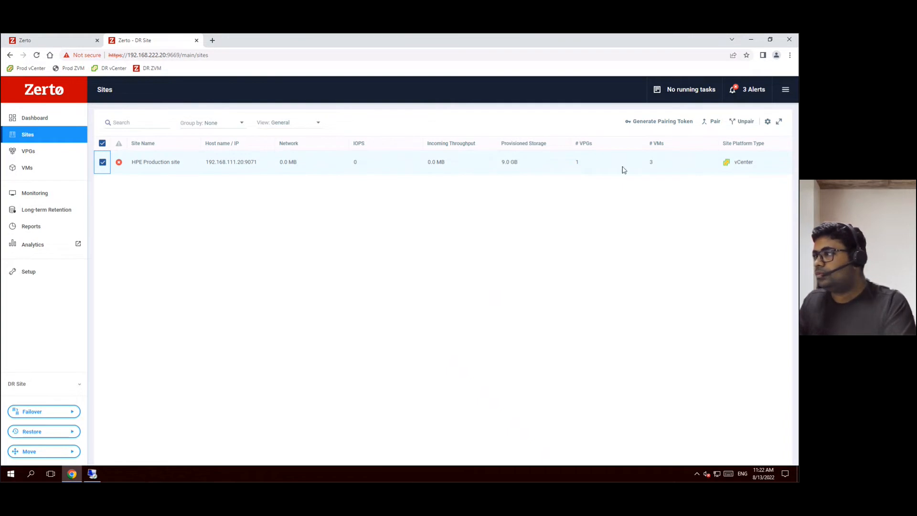
click(744, 121)
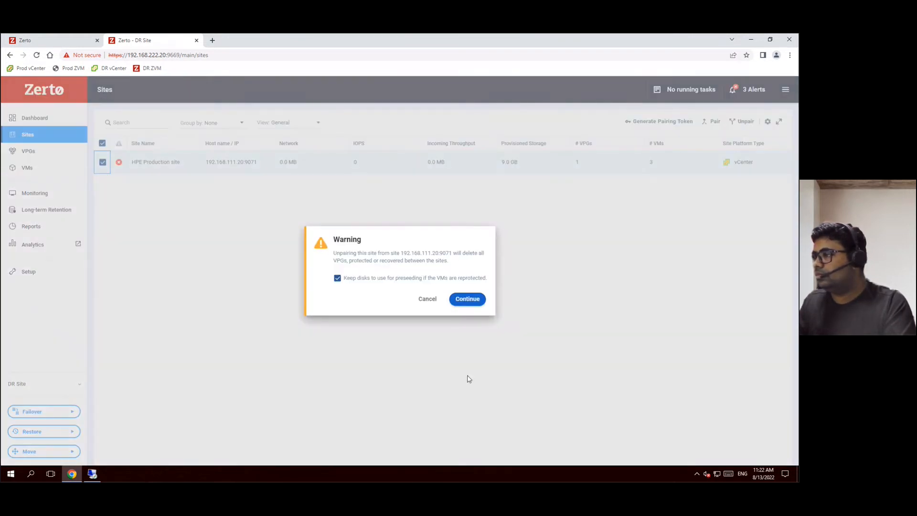
click(466, 299)
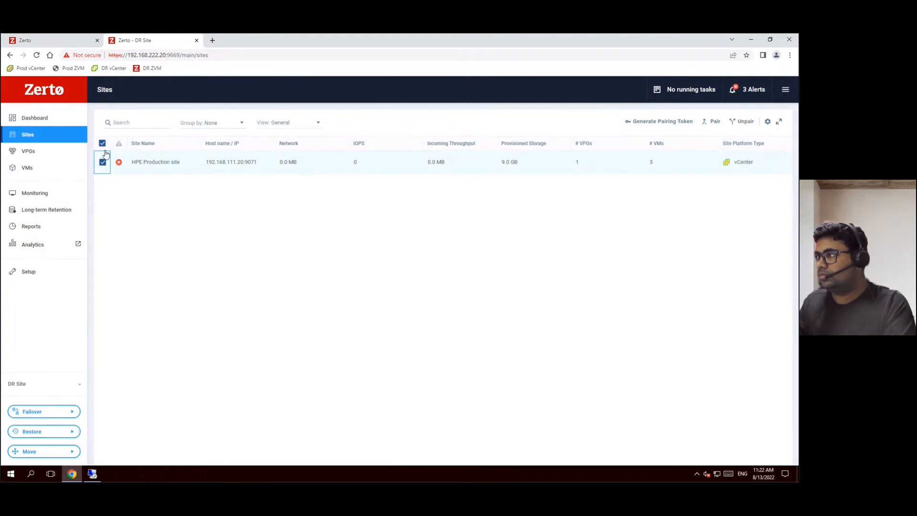
click(745, 121)
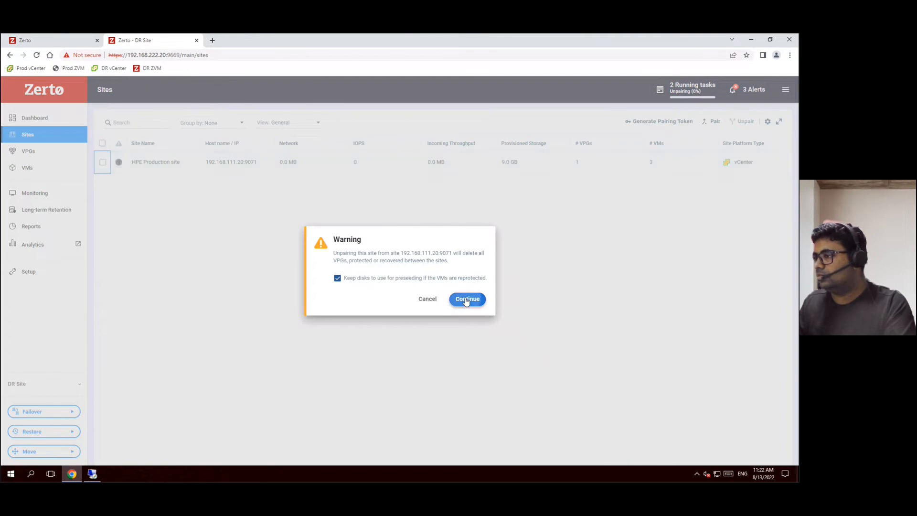
click(467, 299)
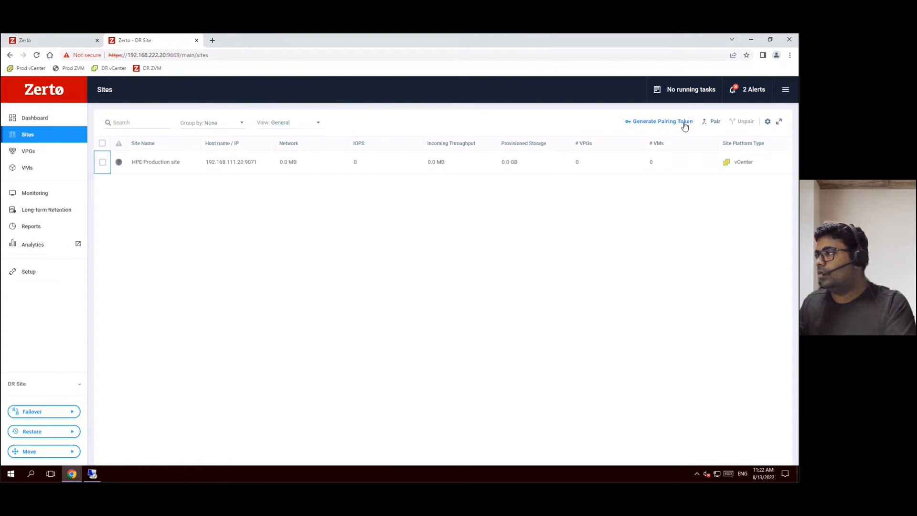
click(661, 121)
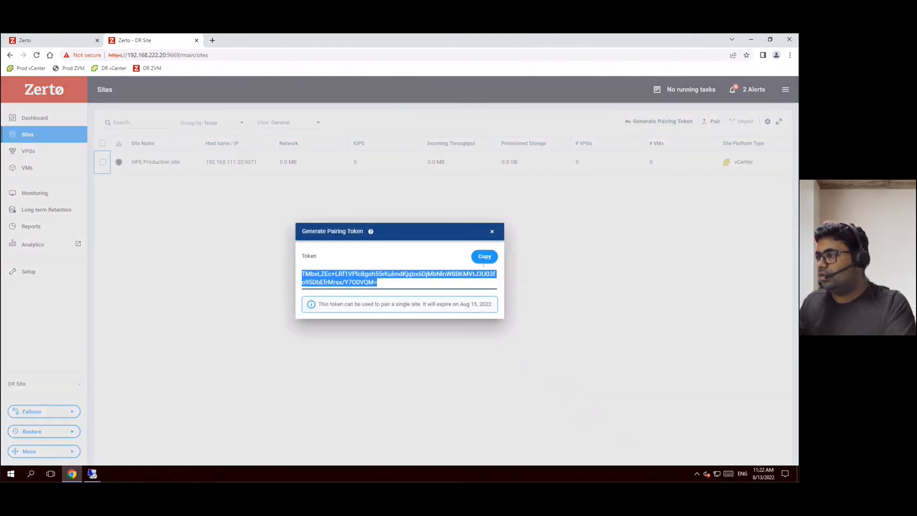
- Copy the new DR pairing token into the production pairing field and connect
click(484, 256)
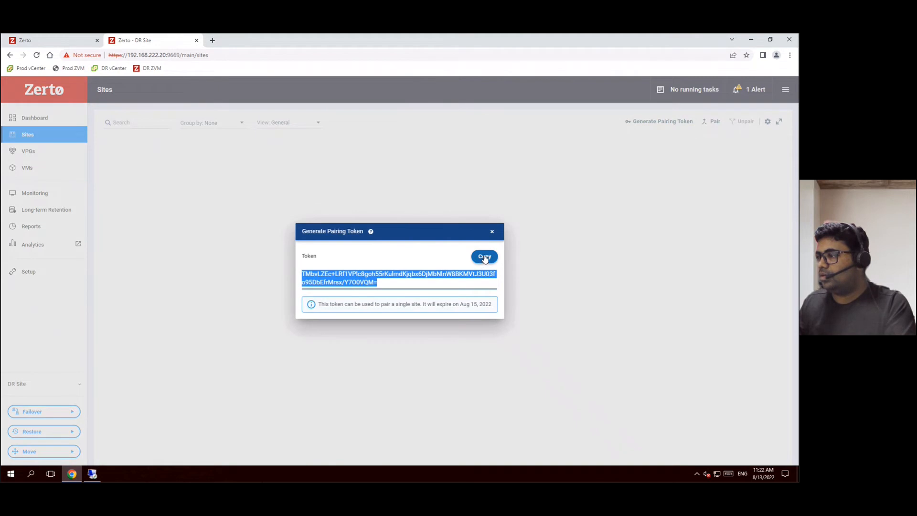
click(484, 256)
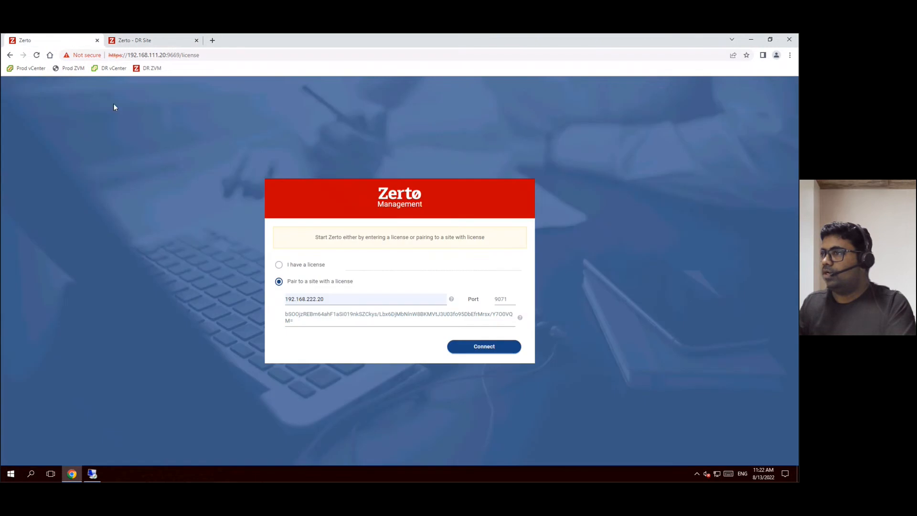
click(399, 321)
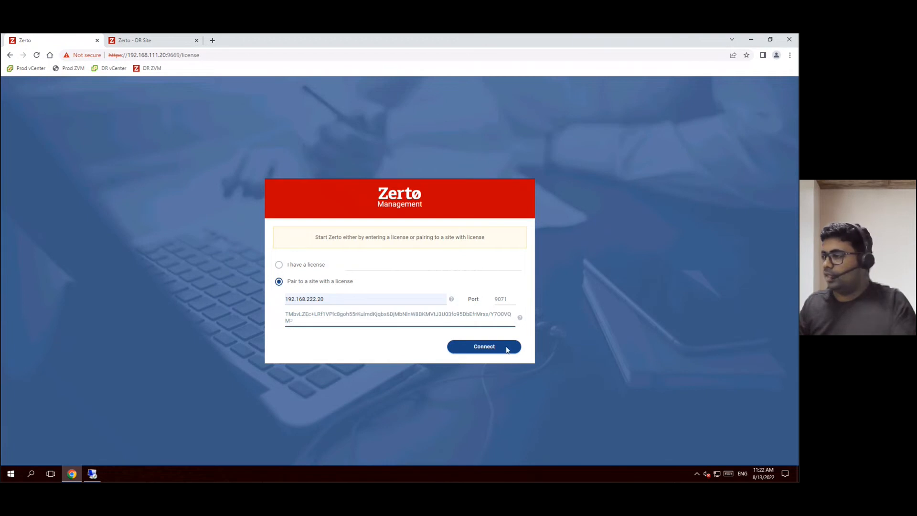
click(483, 346)
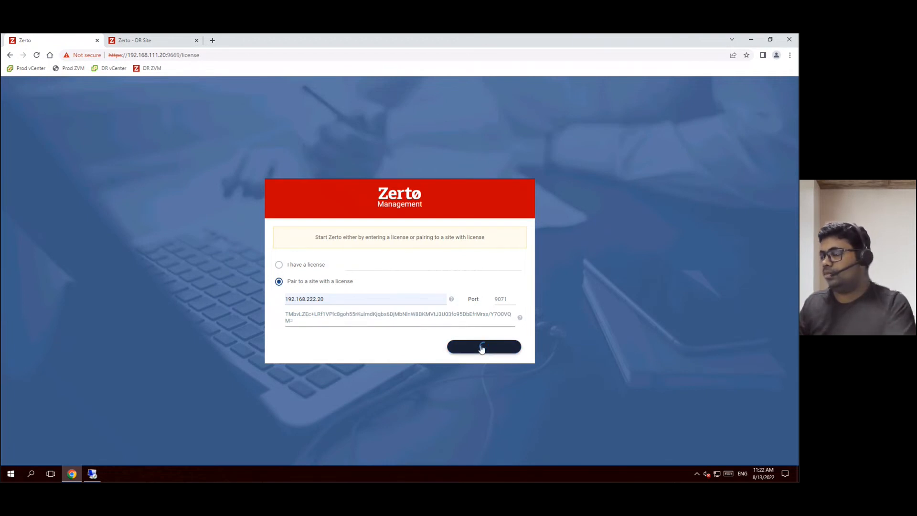
click(484, 346)
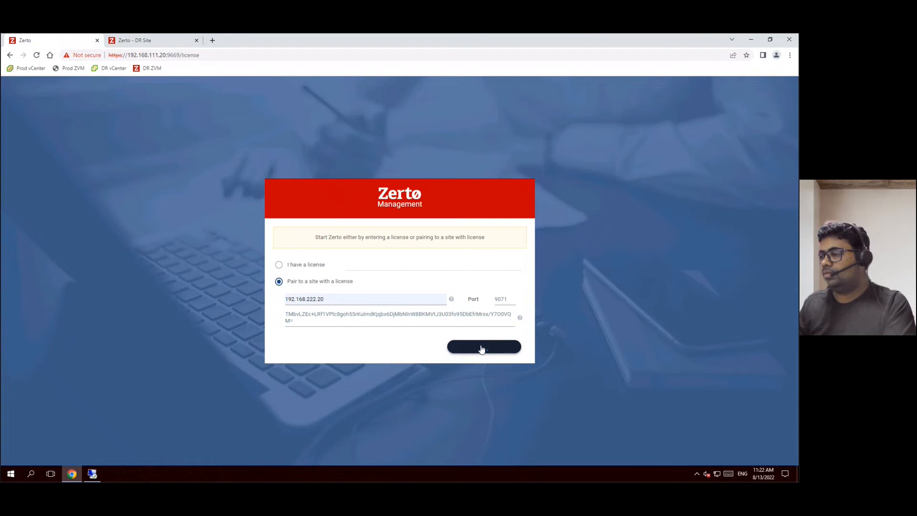
click(483, 347)
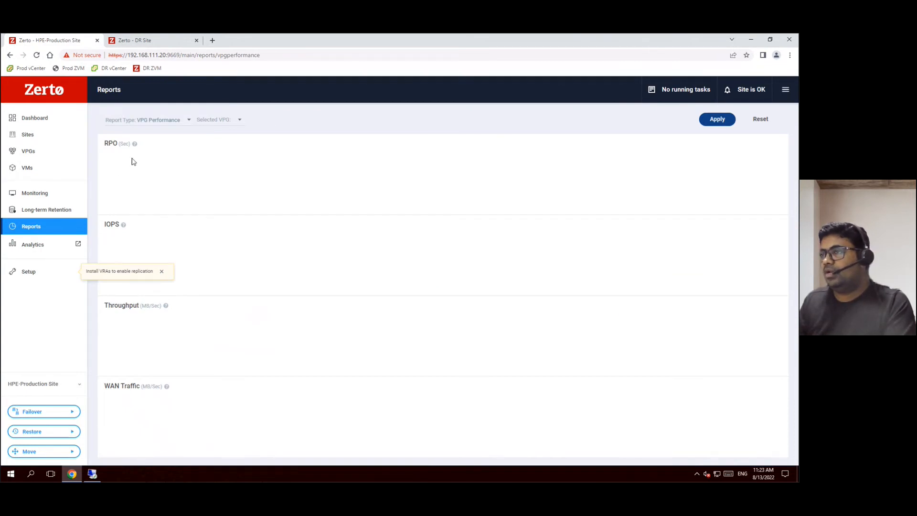
mouse_move(34, 117)
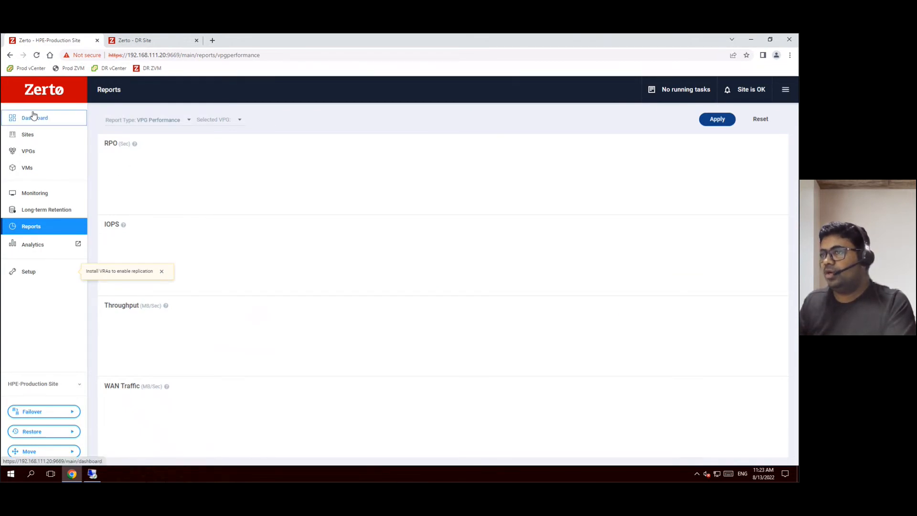
- View the HPE-Production Site dashboard's DR Site topology and the address-bar port
click(34, 117)
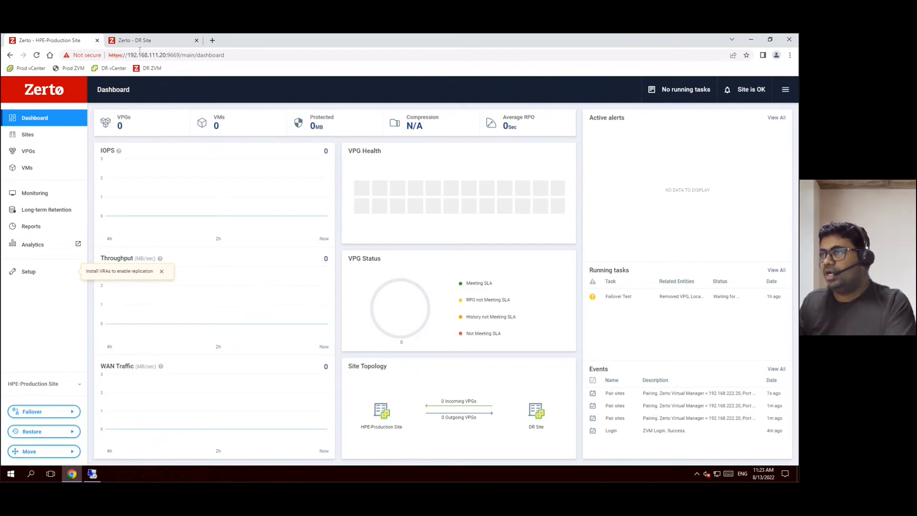
click(167, 55)
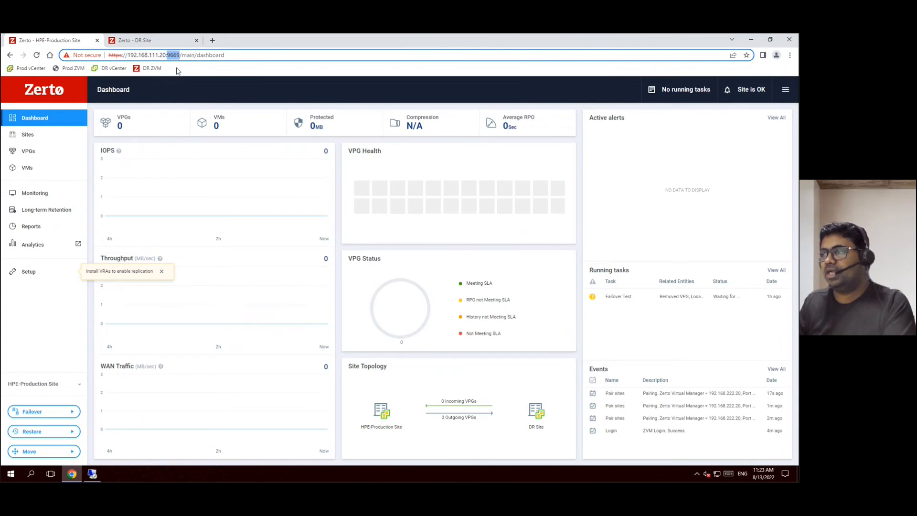
mouse_move(247, 268)
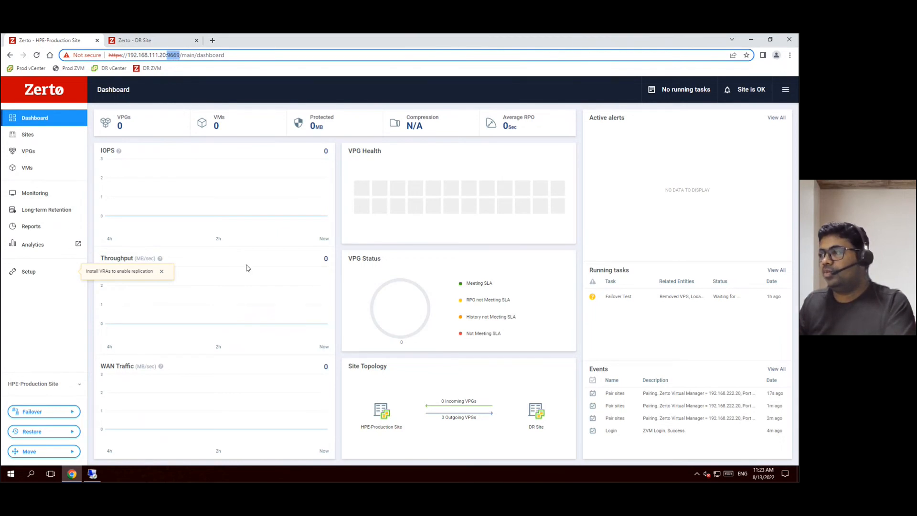